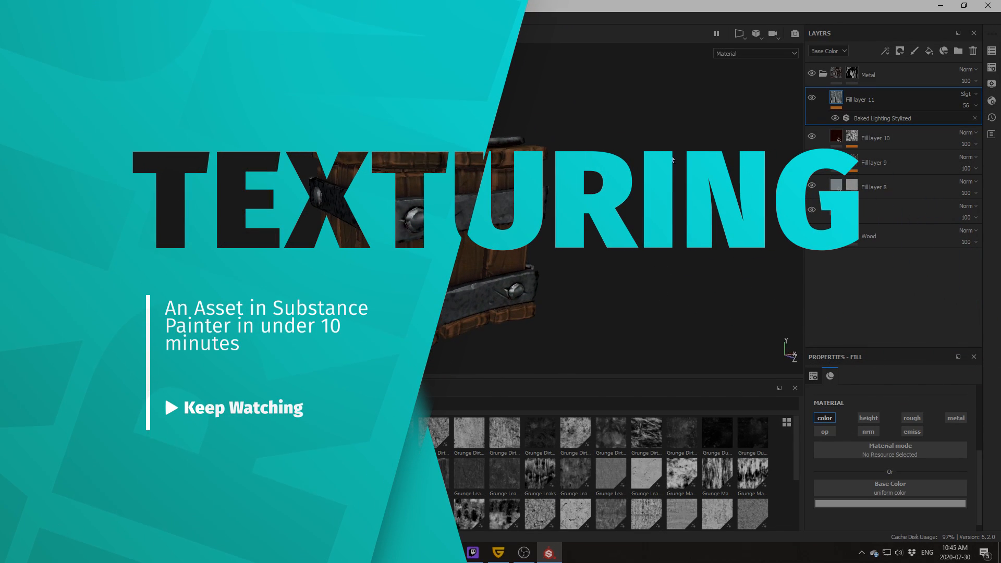
- Switch the viewport between Base Color and Material and toggle the baked lighting layer to compare looks
left_click(755, 54)
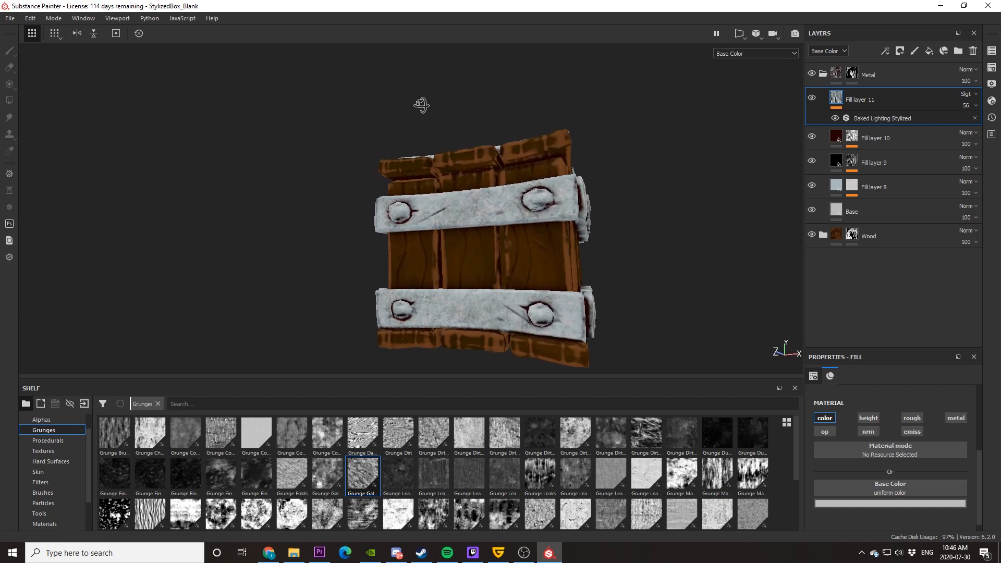
left_click(753, 53)
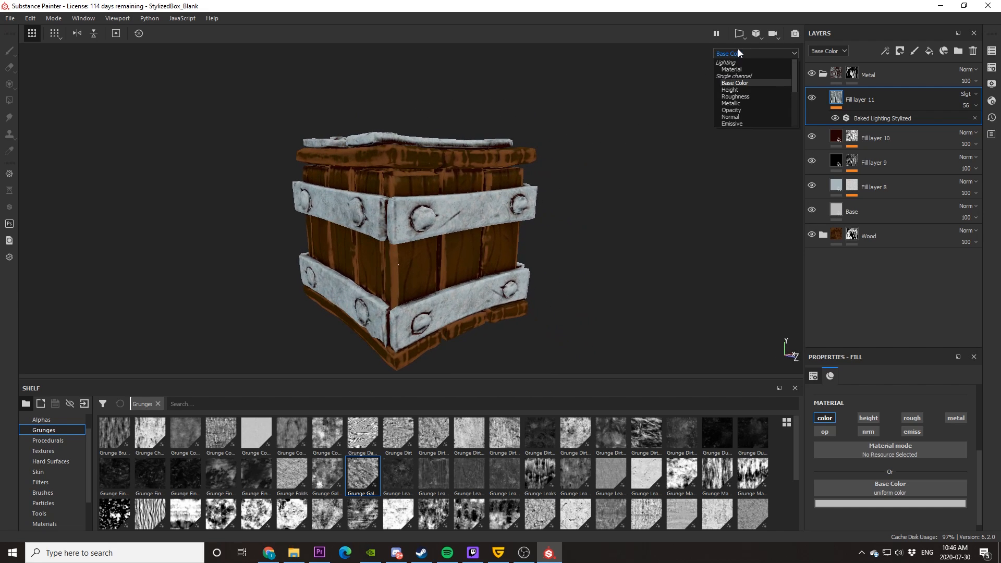
left_click(732, 69)
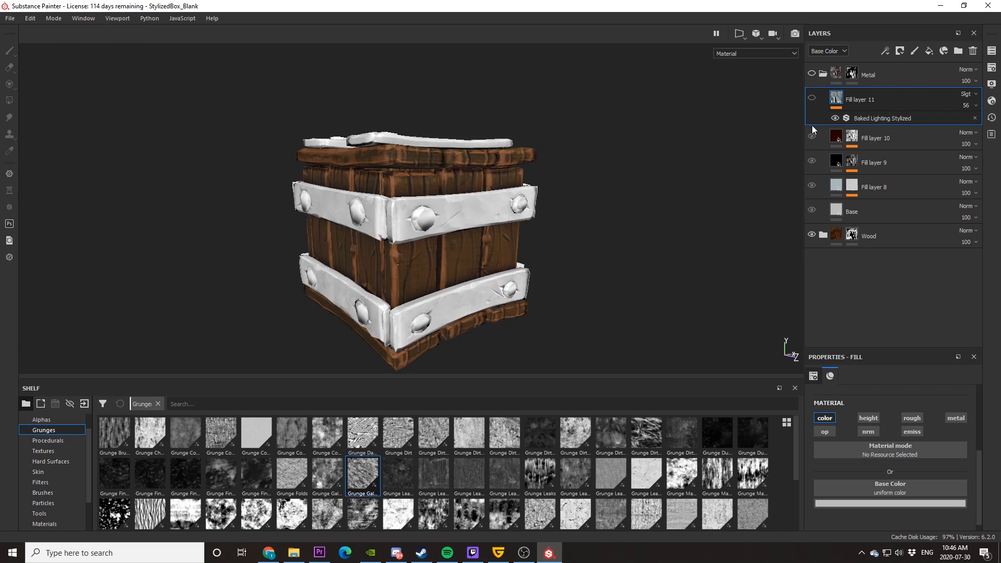
left_click(812, 236)
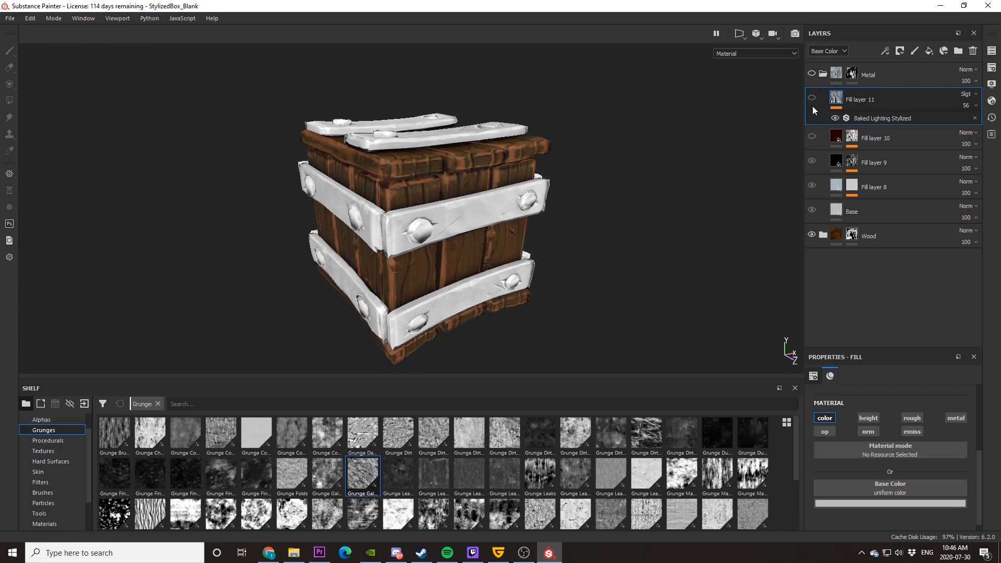
left_click(811, 97)
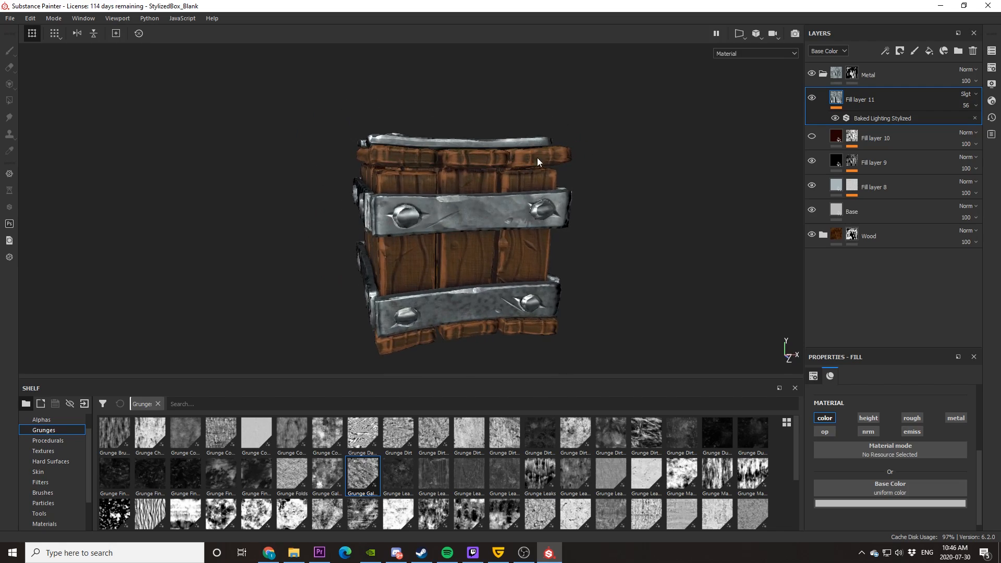
left_click_drag(536, 163, 434, 188)
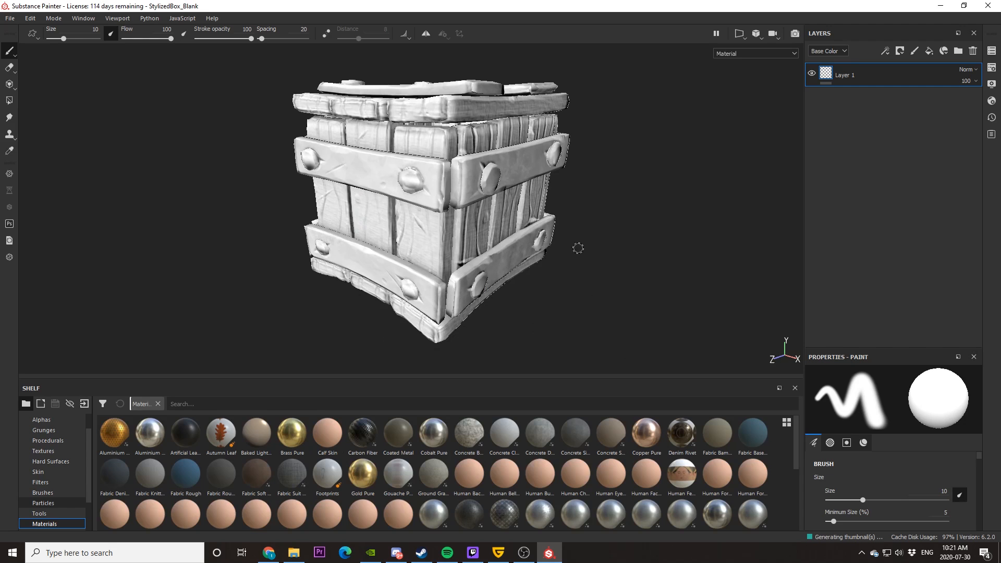
- Delete Layer 1 so the untextured crate has an empty layer stack
left_click_drag(577, 249, 535, 304)
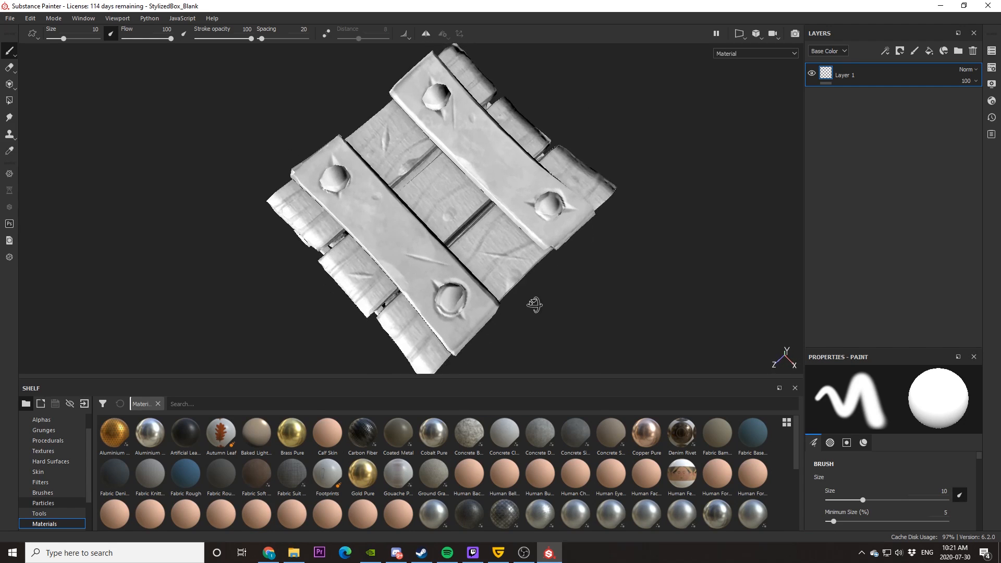
left_click_drag(536, 306, 567, 221)
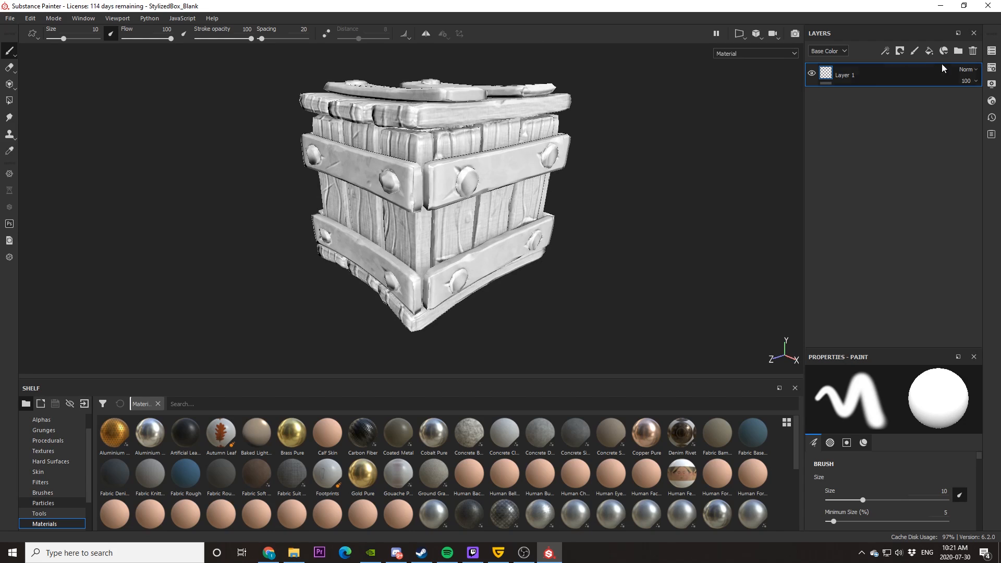
left_click(992, 50)
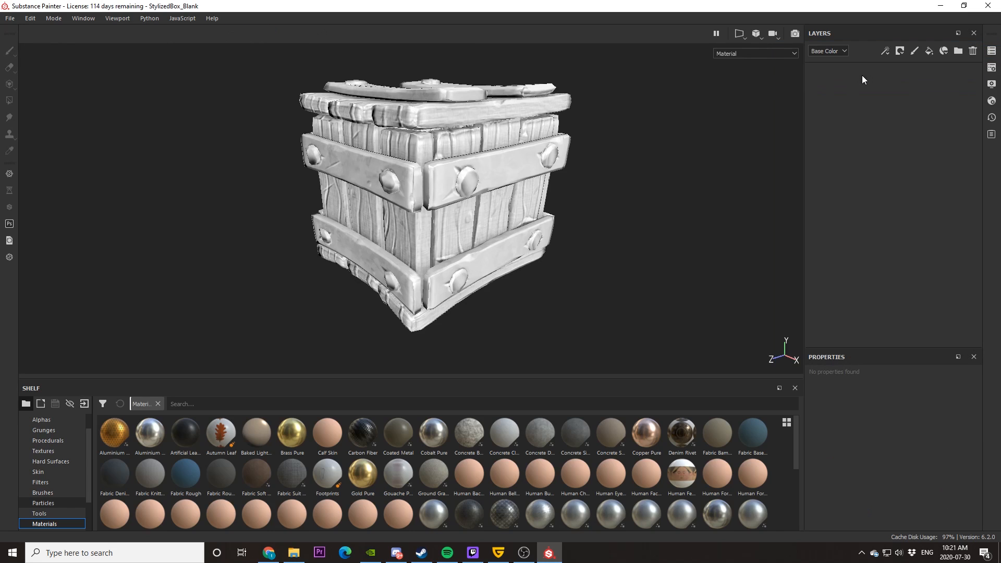
- Create a Wood folder and a fill layer with a dark brown base colour
left_click(958, 50)
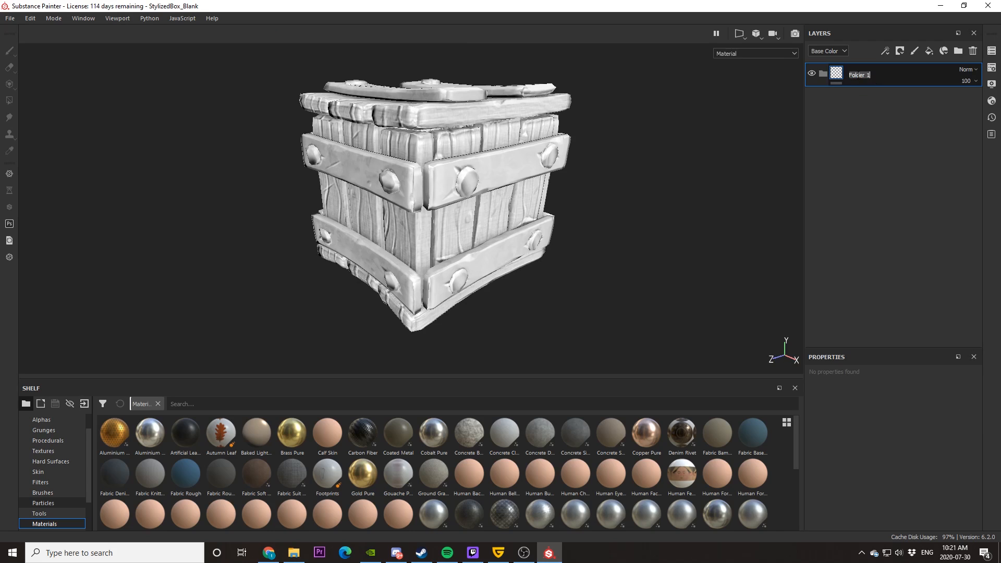
type("Wood")
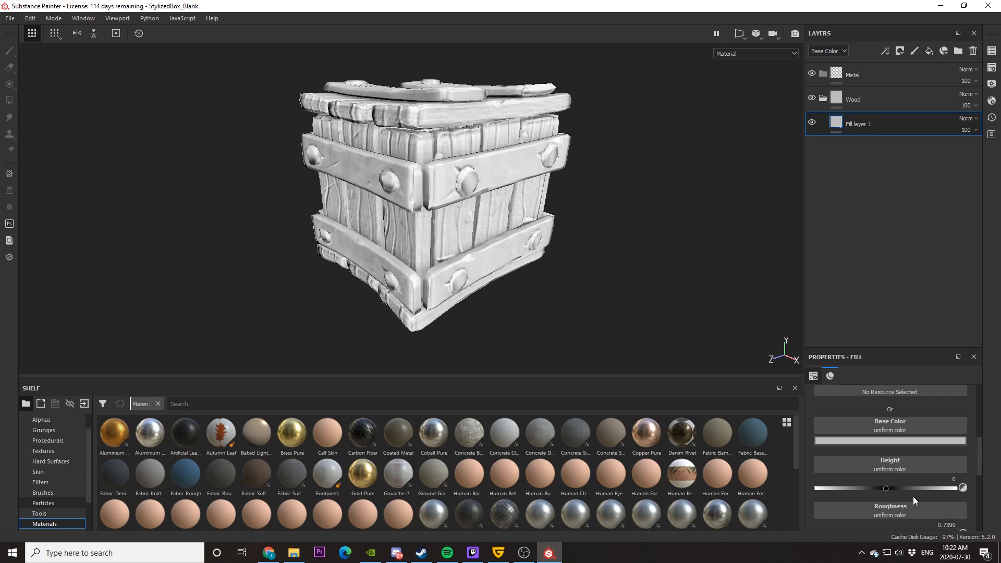
left_click(889, 427)
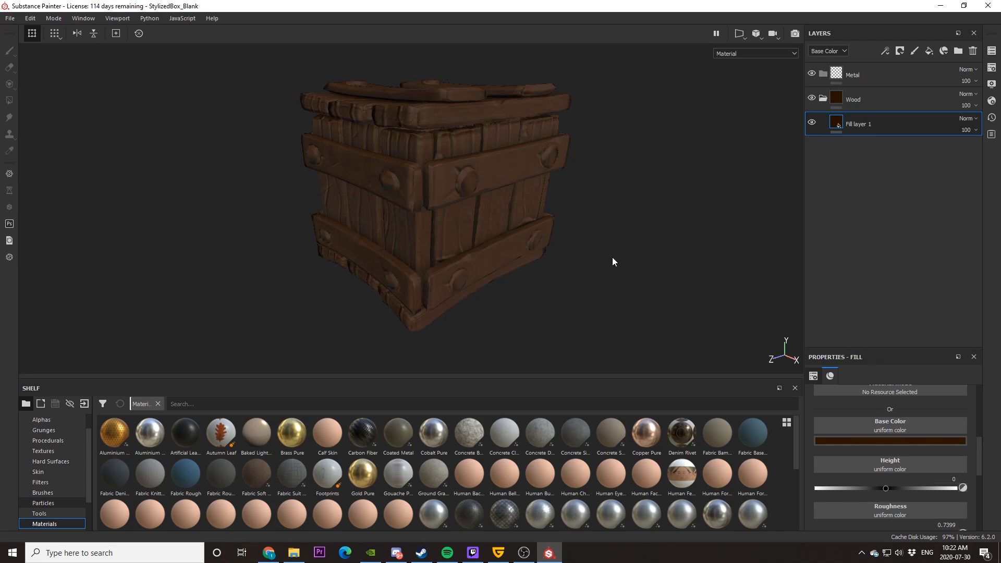
- Add a black mask to the Wood folder and polygon-fill the wooden planks on all sides into it
left_click(853, 100)
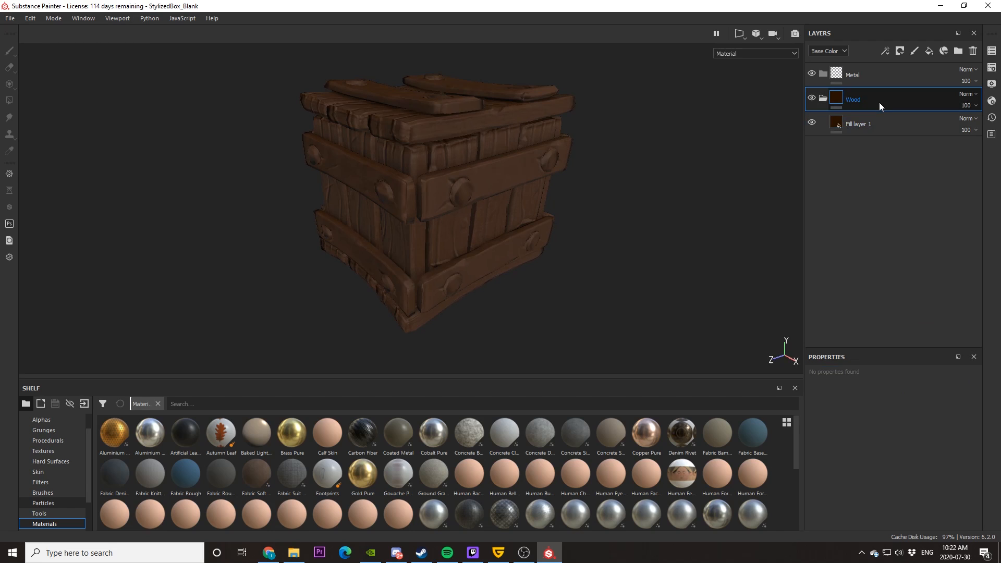
right_click(881, 99)
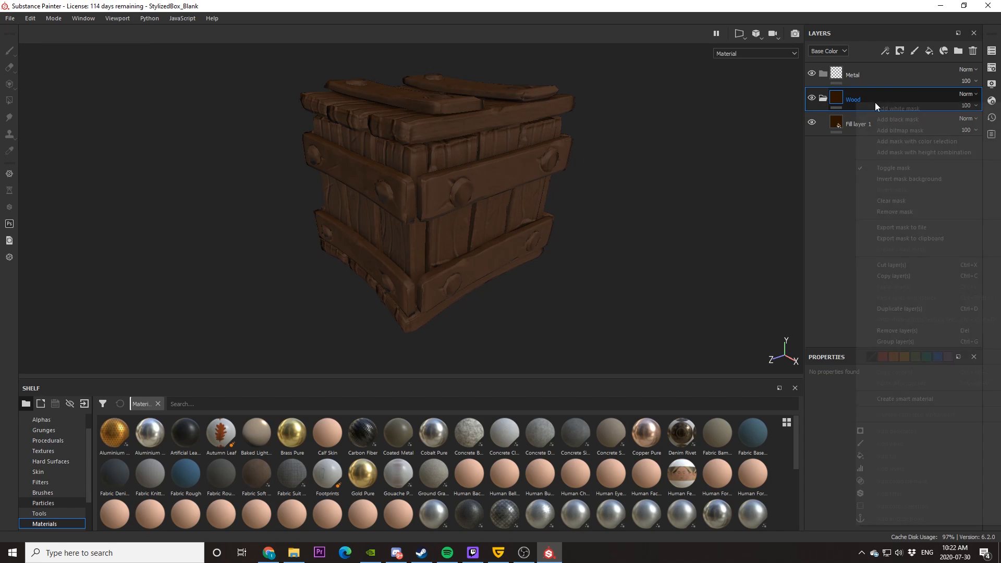
left_click(897, 118)
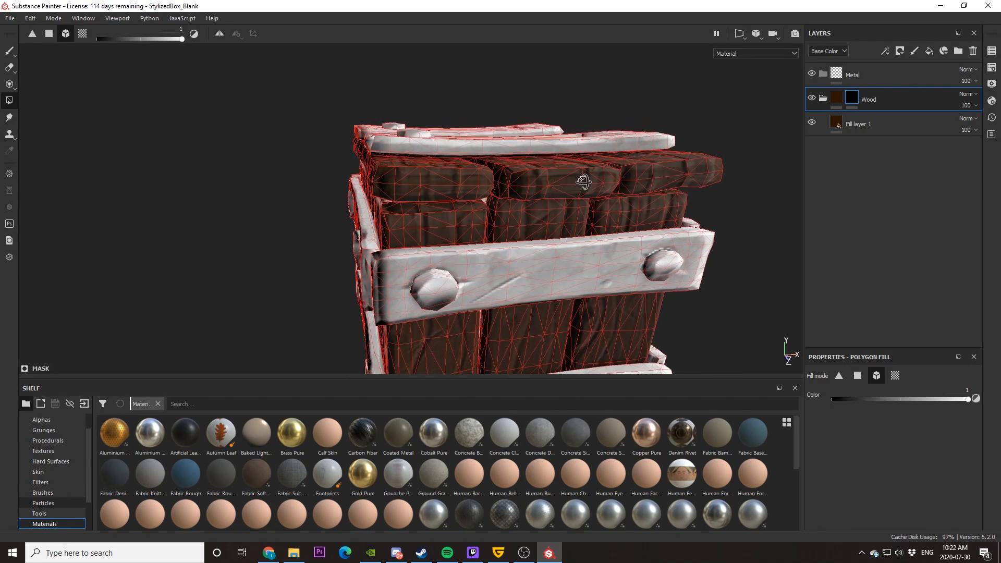
left_click_drag(581, 179, 472, 239)
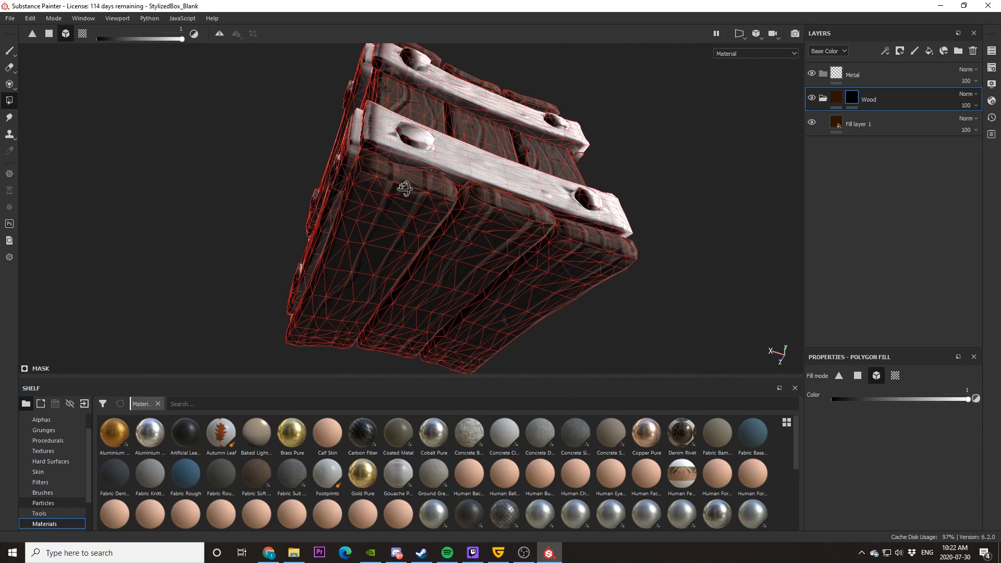
left_click_drag(402, 189, 427, 199)
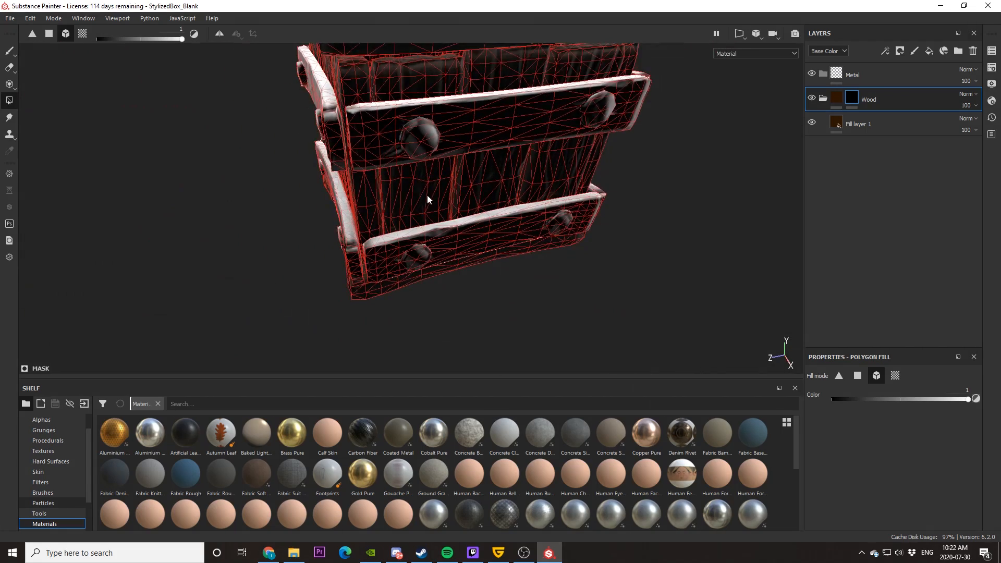
left_click_drag(427, 199, 485, 250)
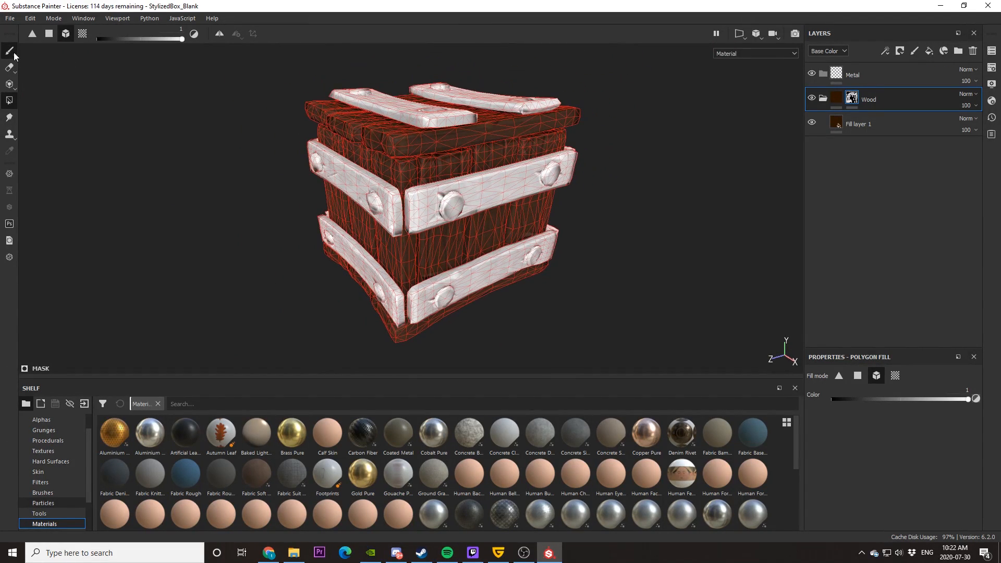
- Add Fill layer 2 with a fill effect in its mask and bring up the Grunges shelf
left_click(9, 51)
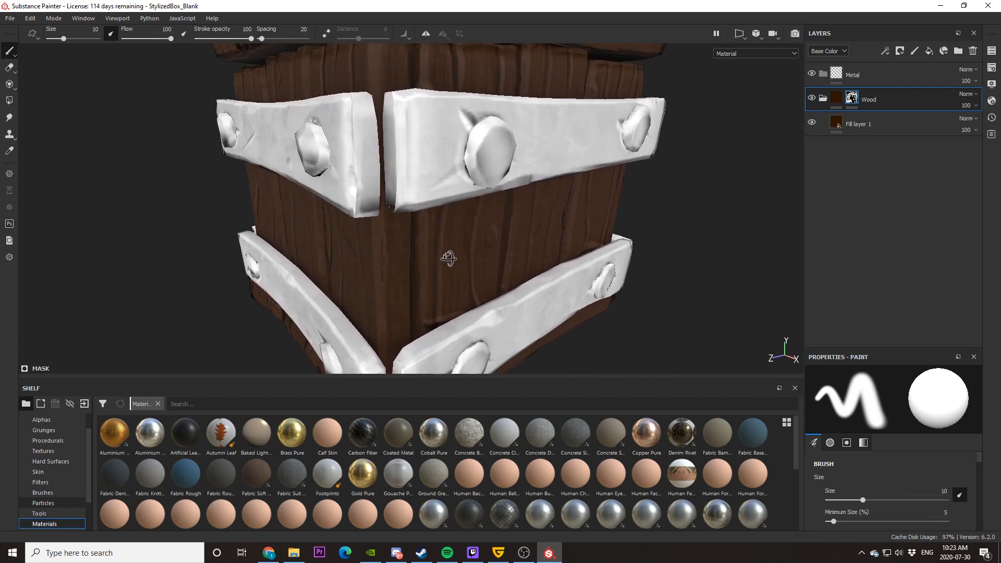
left_click(860, 123)
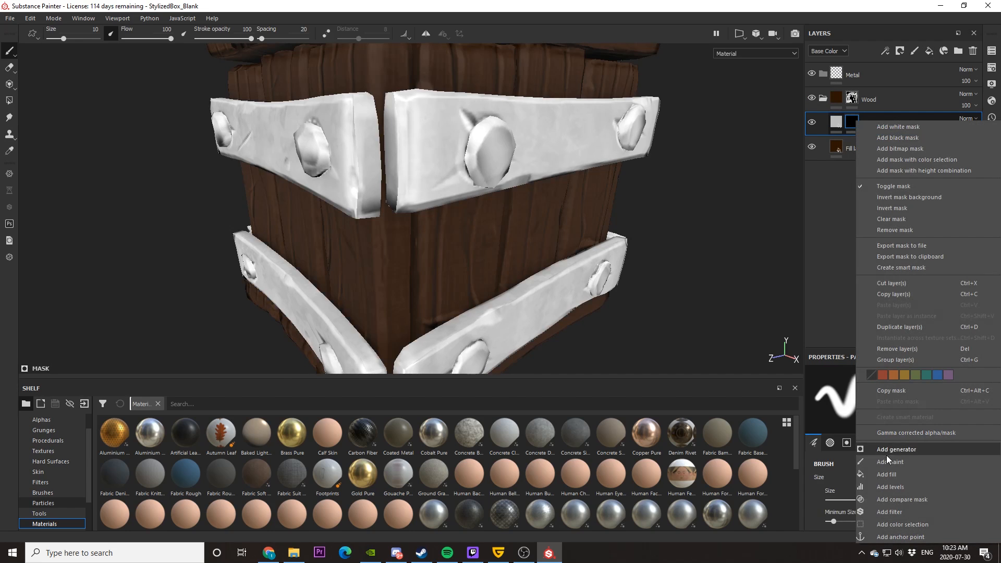
left_click(889, 474)
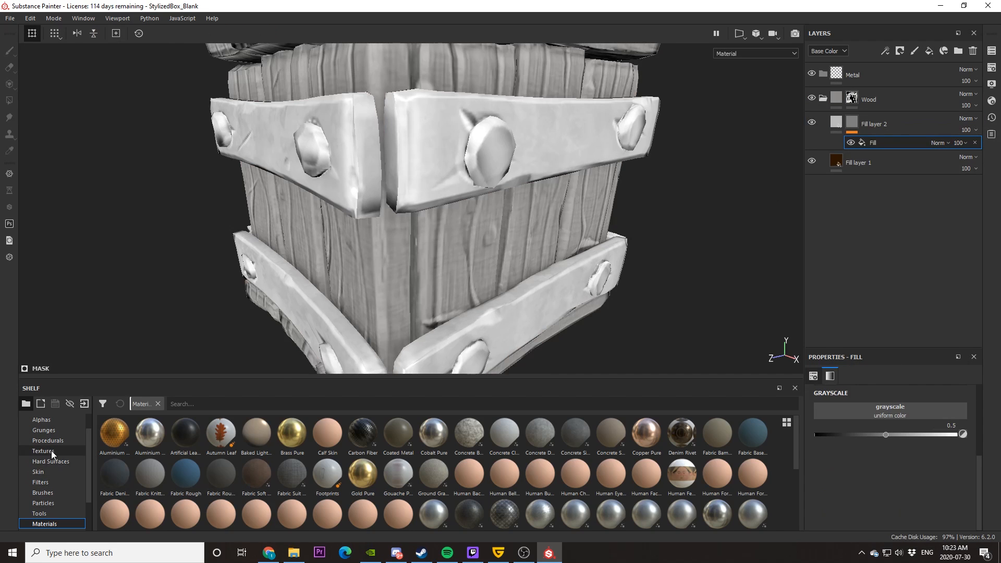
left_click(44, 429)
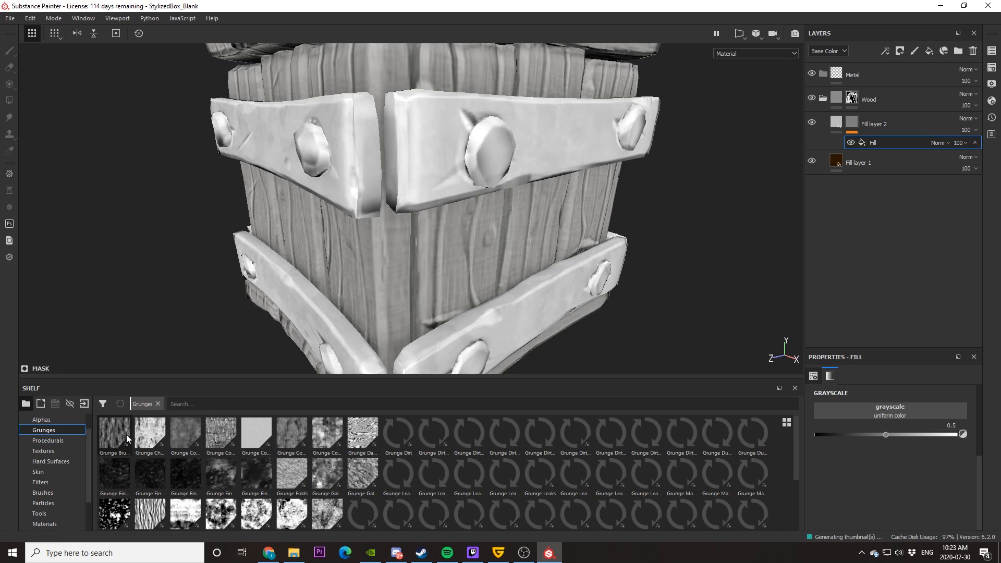
mouse_move(362, 514)
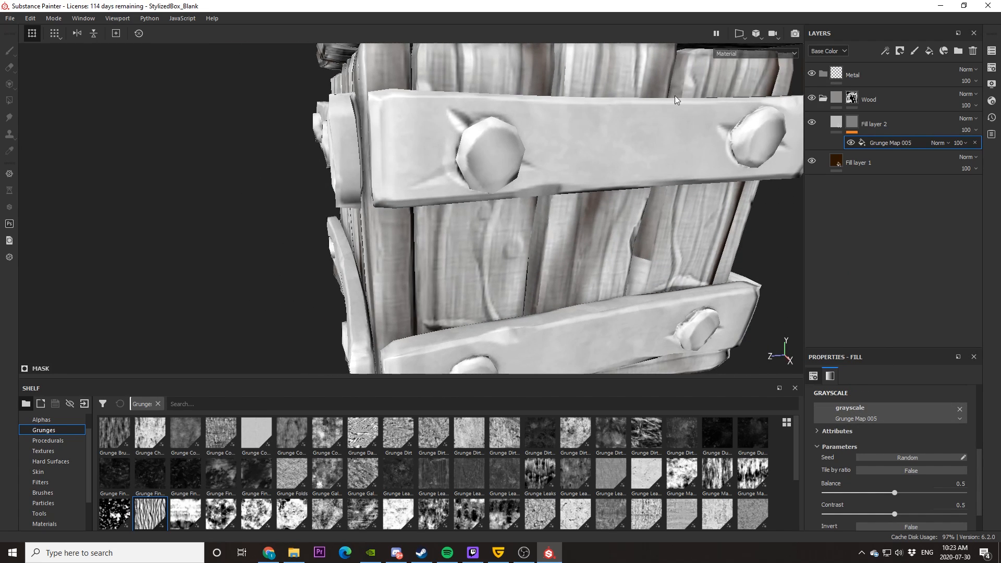
- Set Fill layer 2's base colour to dark brown so Grunge Map 005 streaks the planks
left_click(875, 123)
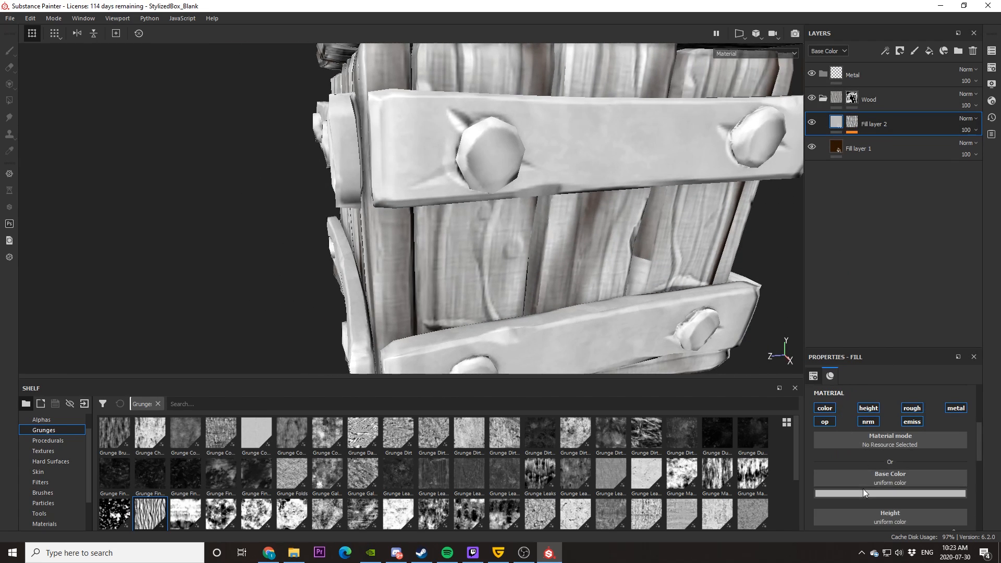
left_click(889, 493)
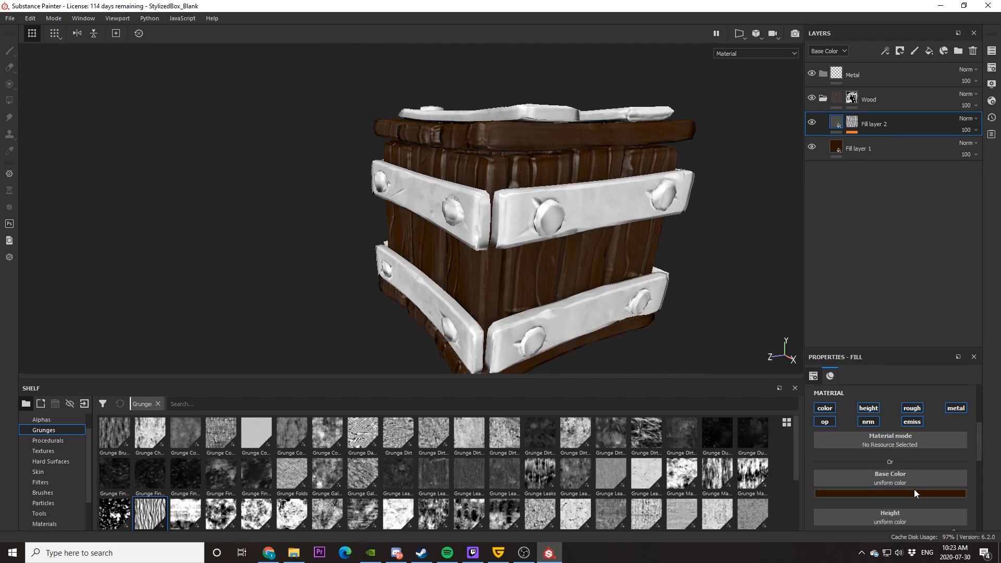
left_click(889, 493)
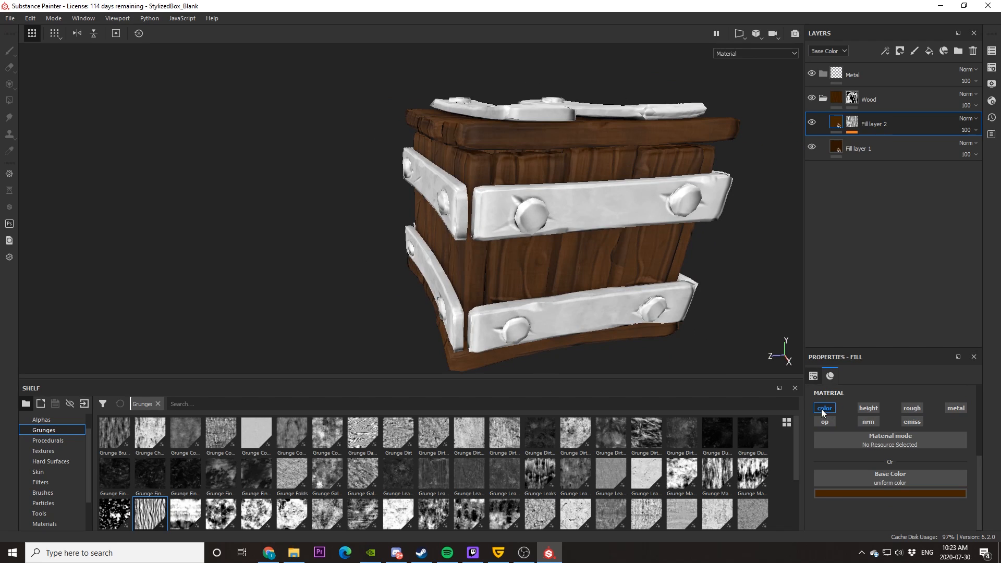
left_click_drag(574, 223, 587, 229)
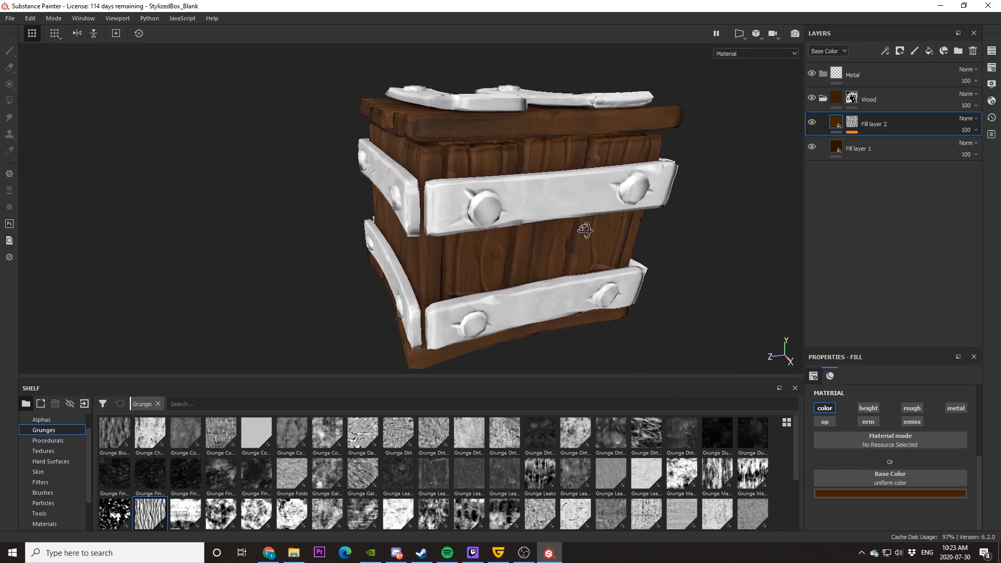
left_click_drag(581, 229, 622, 226)
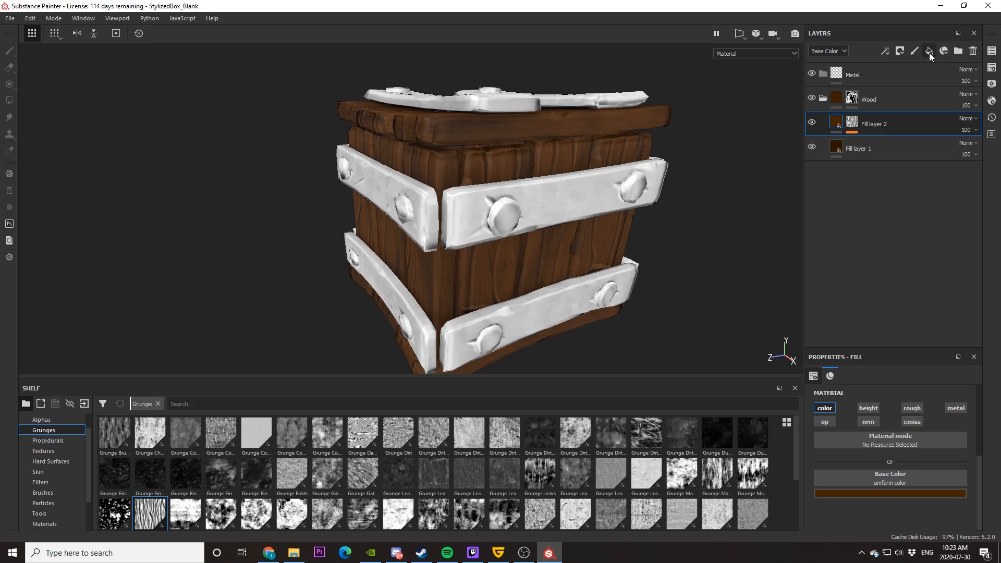
- Add Fill layer 3 masked by Grunge Galvanic Small and colour it dark brown
left_click(929, 50)
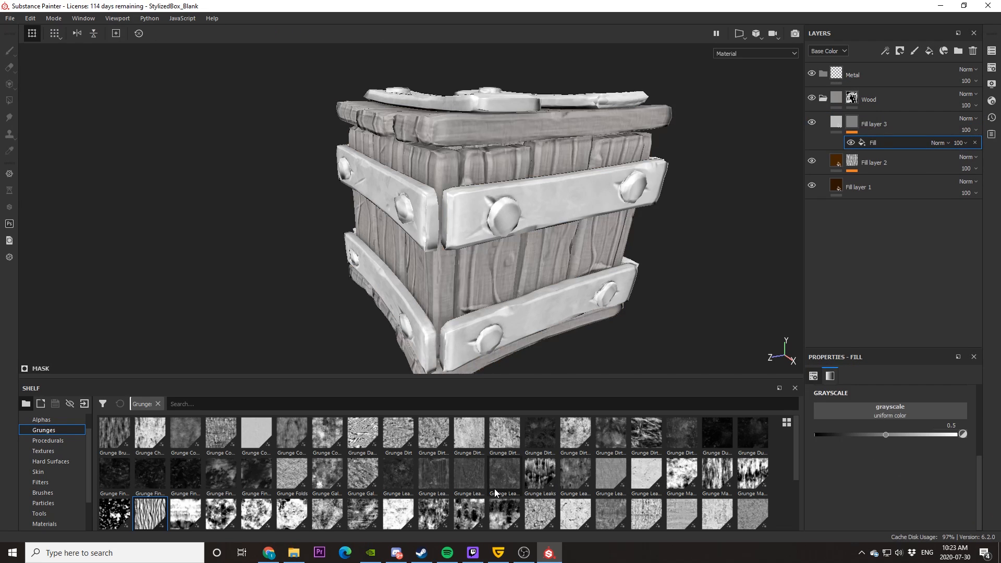
mouse_move(362, 475)
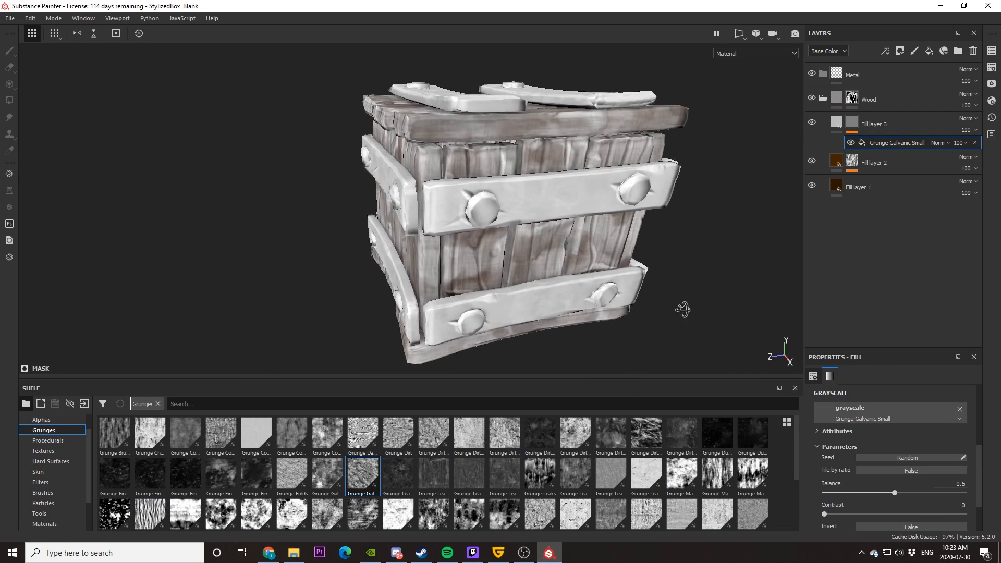
left_click(873, 163)
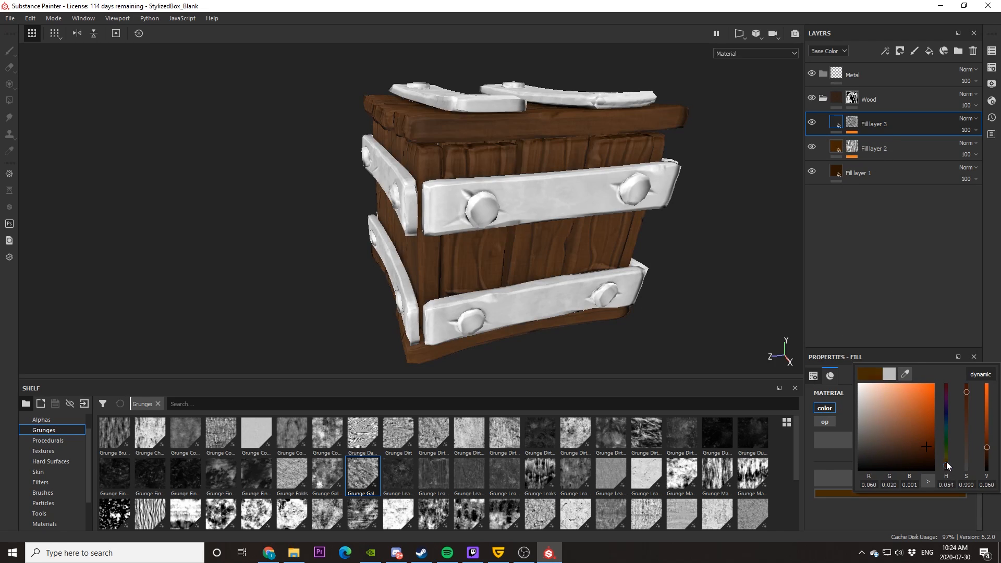
left_click_drag(946, 466, 947, 466)
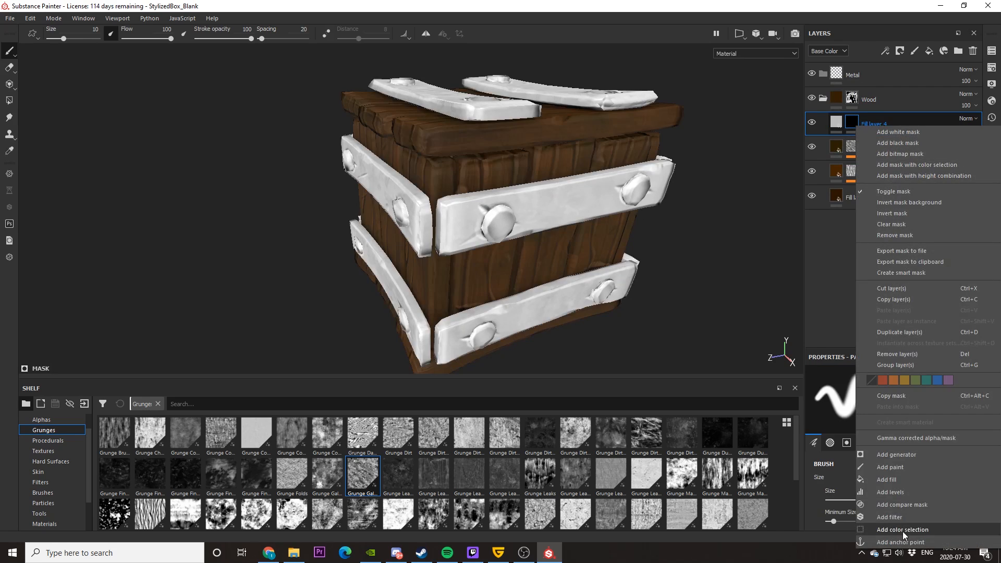
- Give Fill layer 4 an inverted Ambient Occlusion mask generator and Multiply blending
left_click(897, 453)
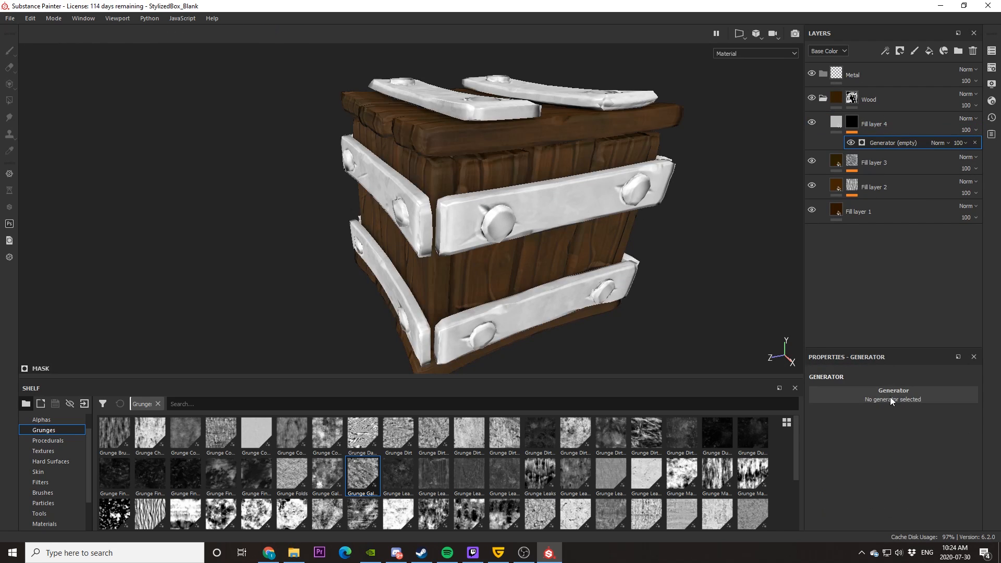
left_click(893, 394)
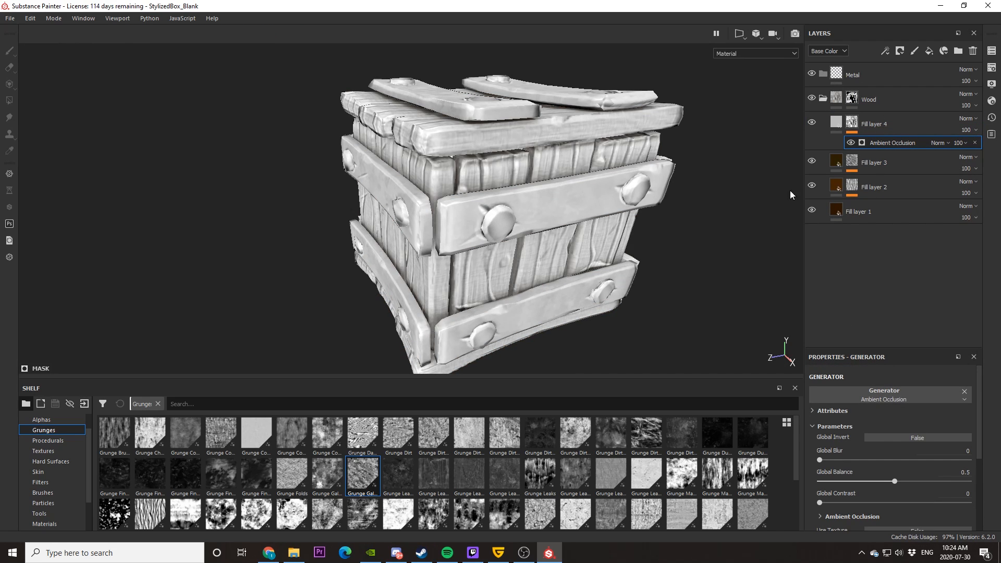
left_click(917, 437)
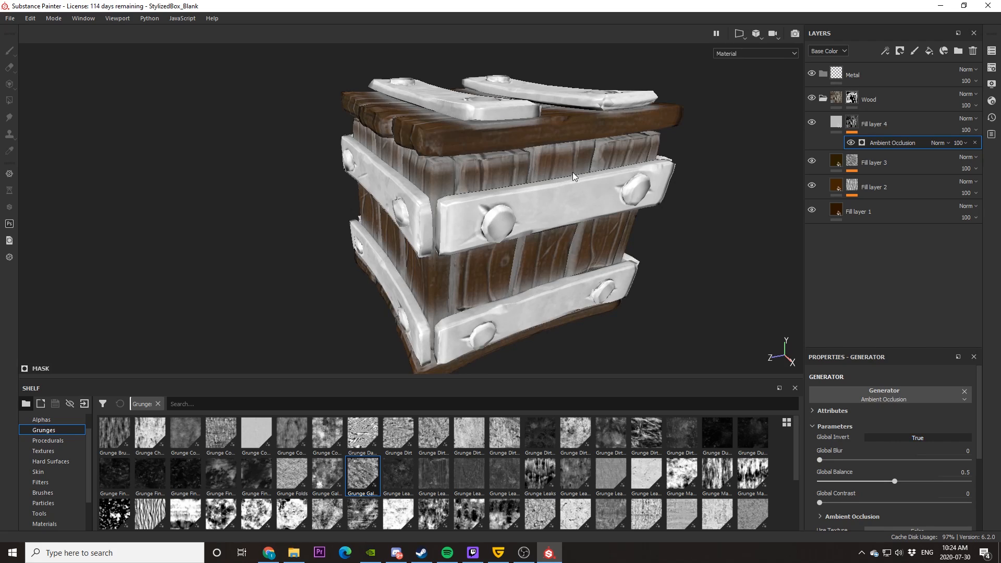
left_click(967, 119)
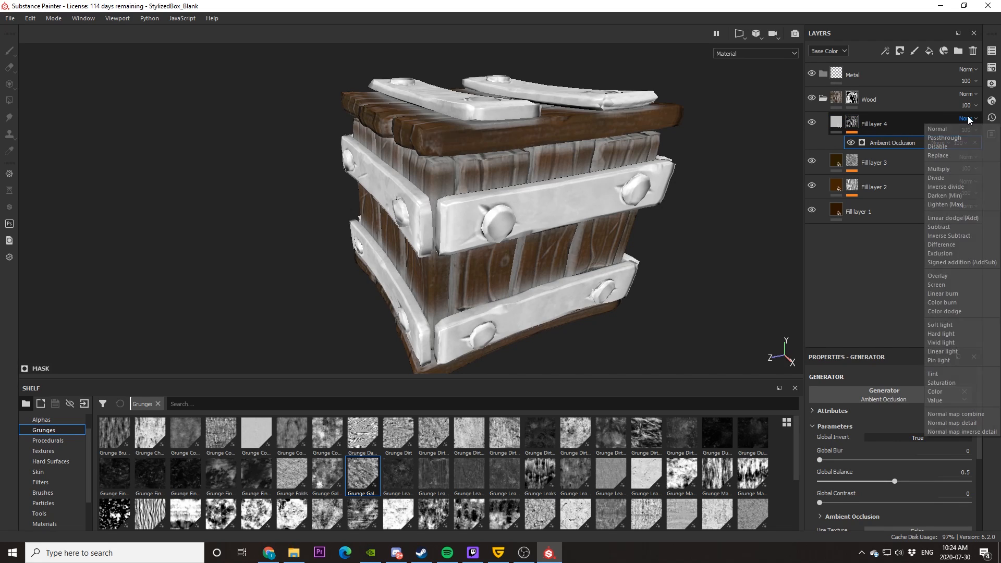
left_click(939, 169)
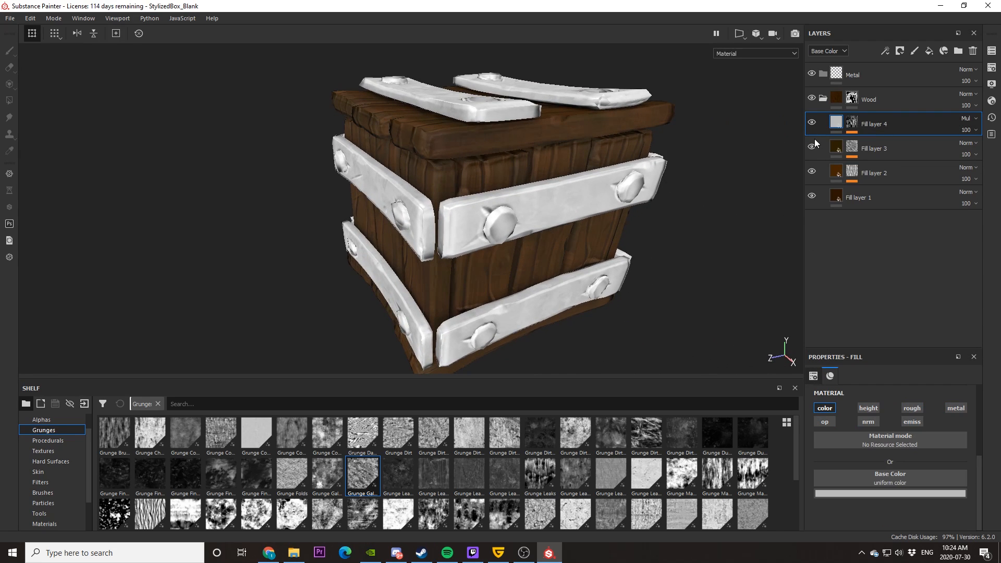
- Give Fill layer 5 a black mask with a Dirt generator and dark red colour, then add Fill layer 6
right_click(875, 123)
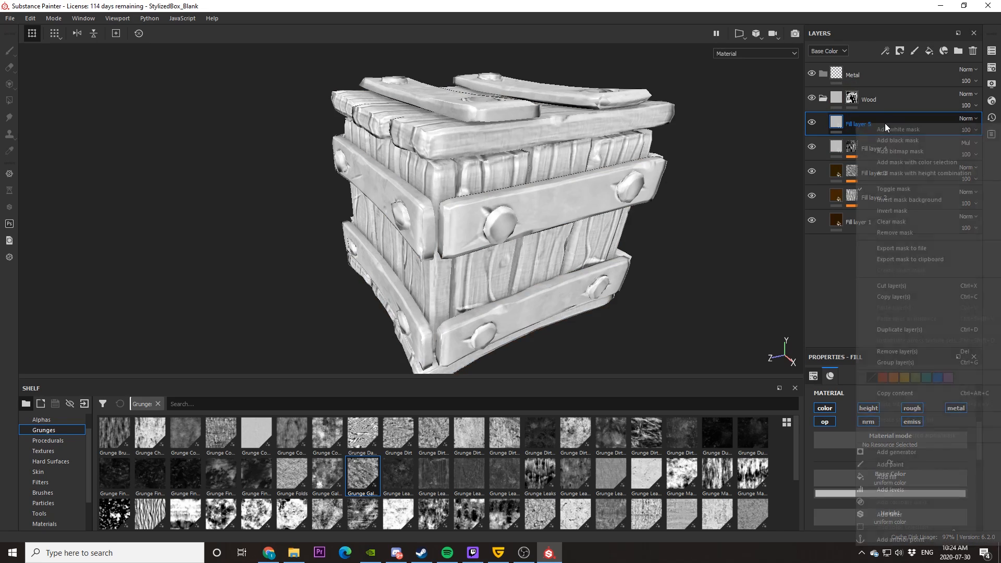
left_click(898, 140)
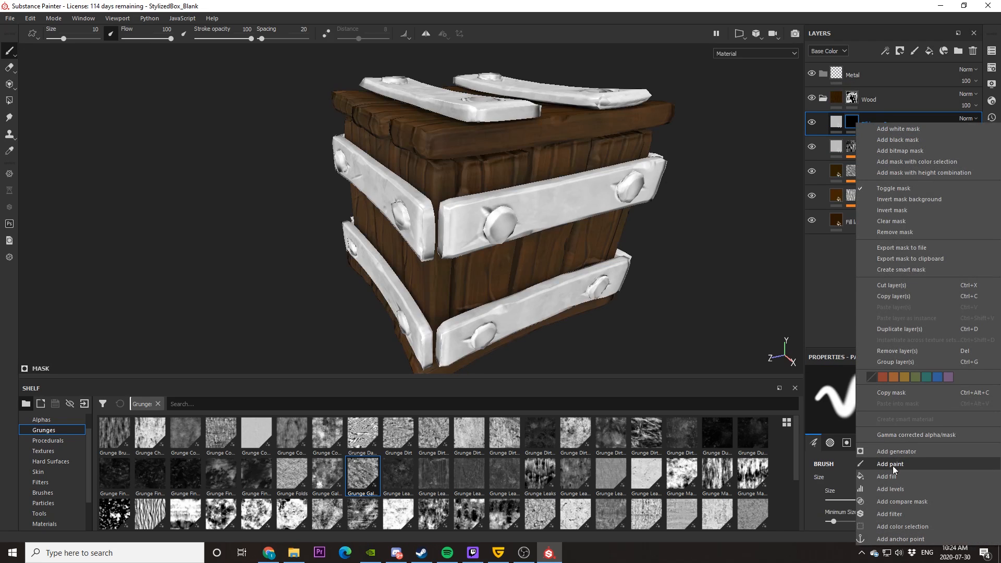
left_click(897, 451)
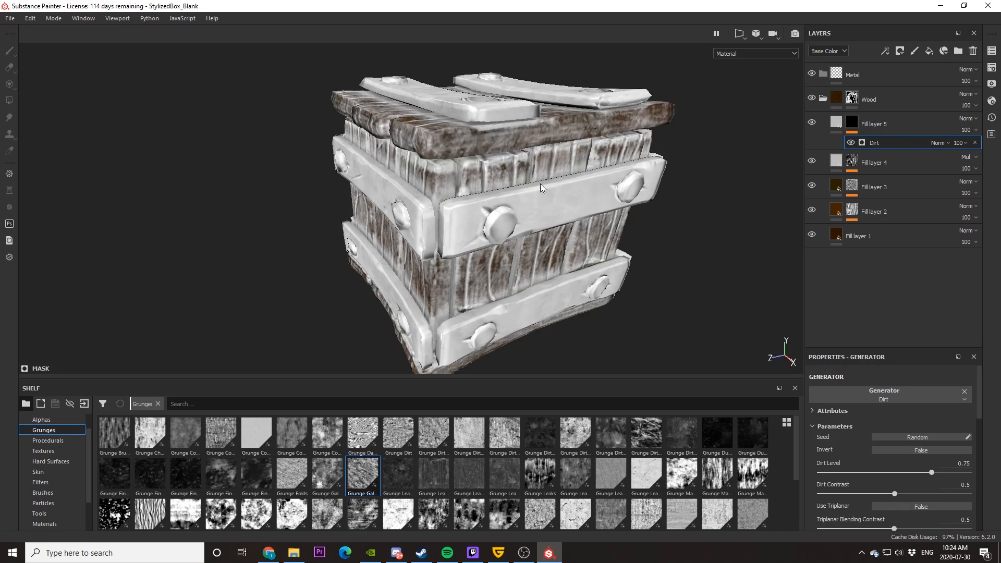
left_click_drag(931, 471, 909, 471)
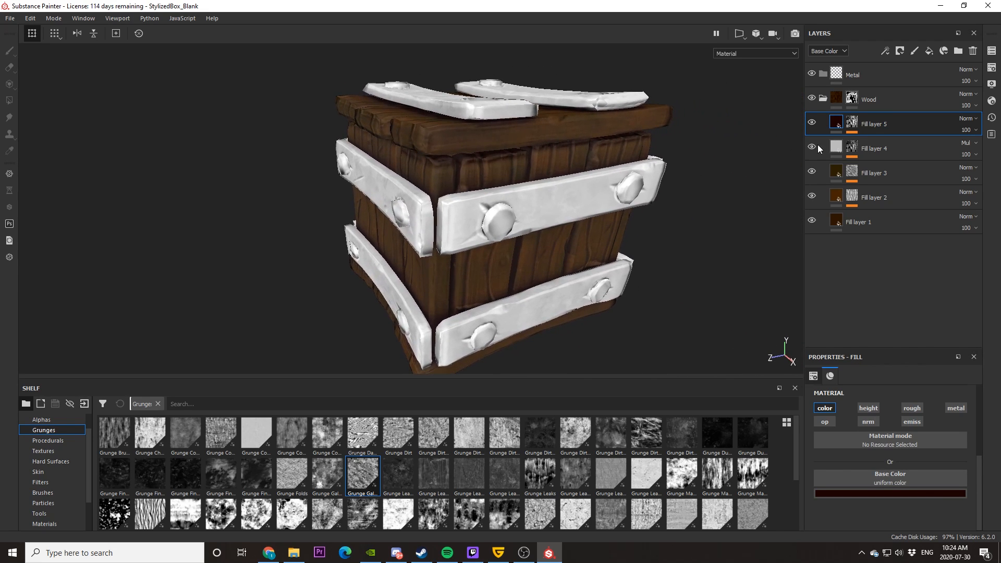
left_click(929, 50)
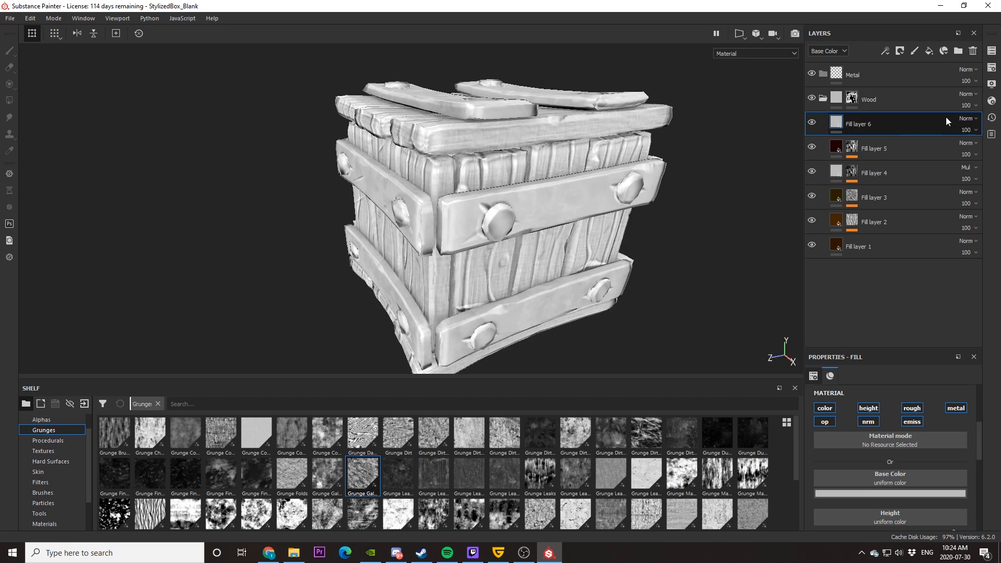
- Add a Baked Lighting Stylized filter to Fill layer 6 in Soft light at opacity 15
right_click(857, 123)
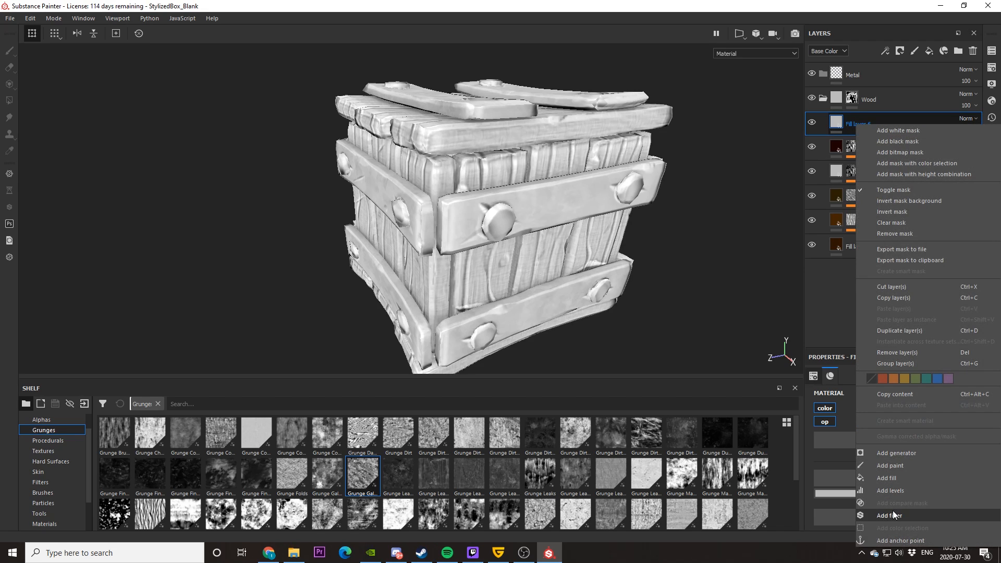
left_click(890, 515)
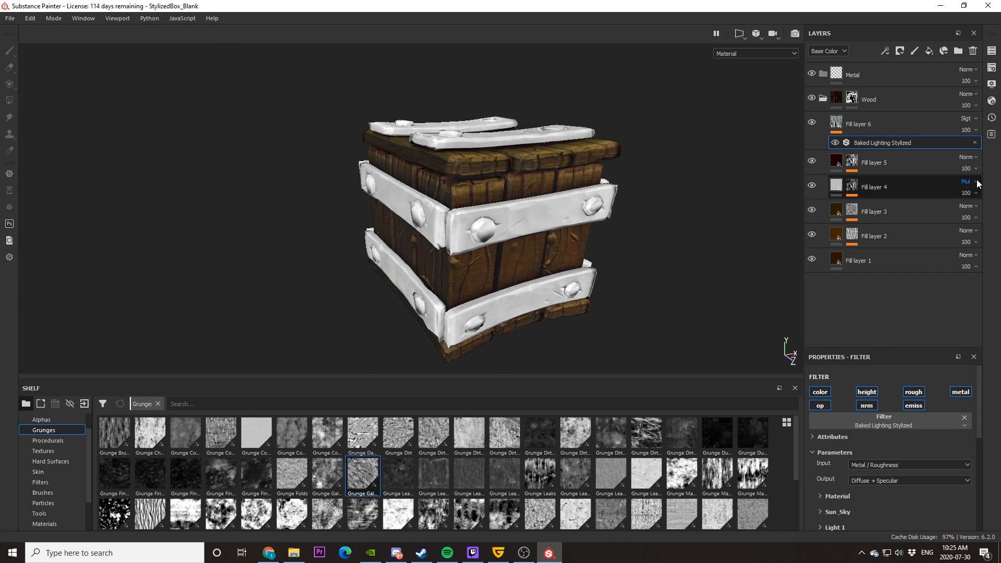
left_click_drag(983, 134, 960, 134)
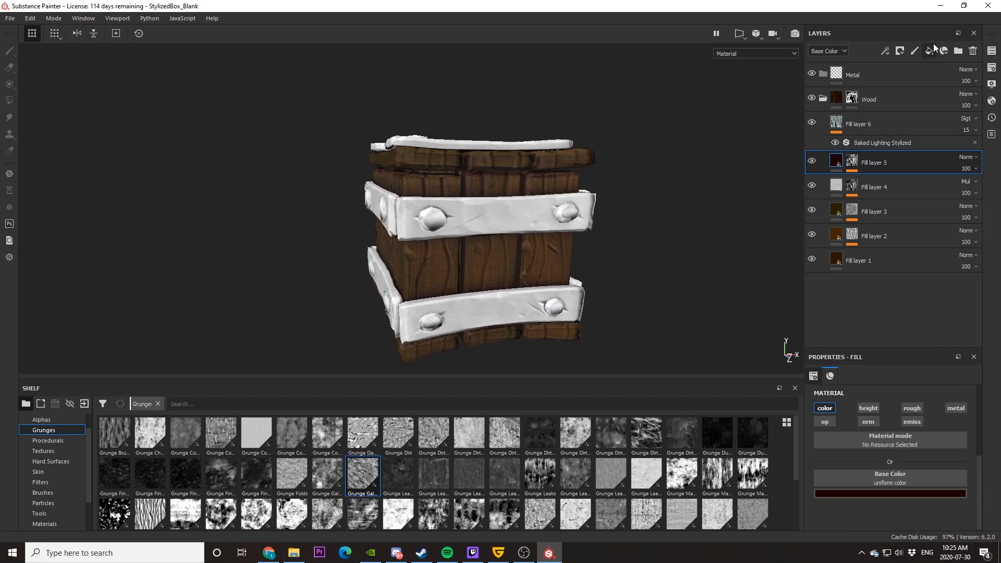
- Add Fill layer 7 with a black mask driven by a Curvature generator
left_click(899, 50)
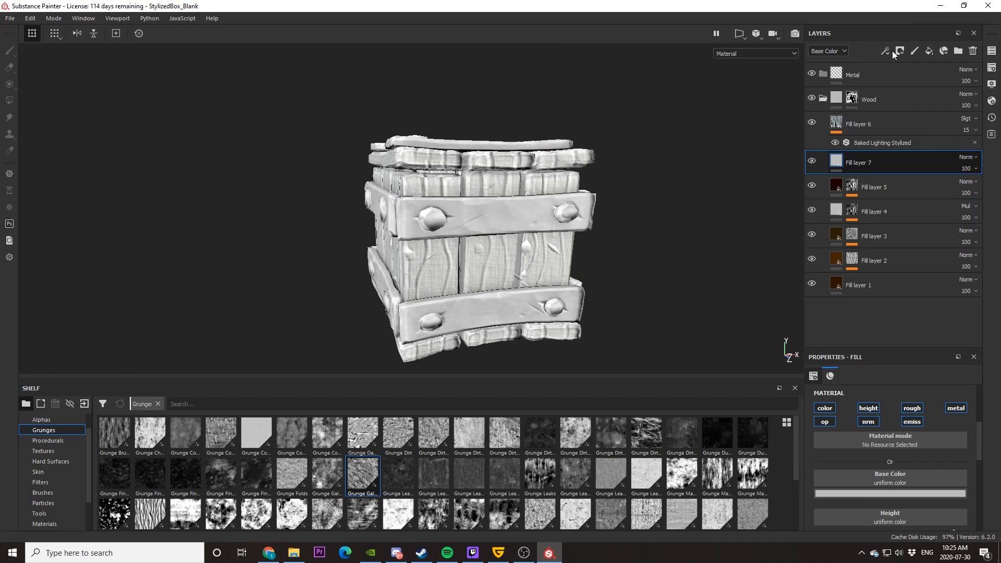
left_click(900, 51)
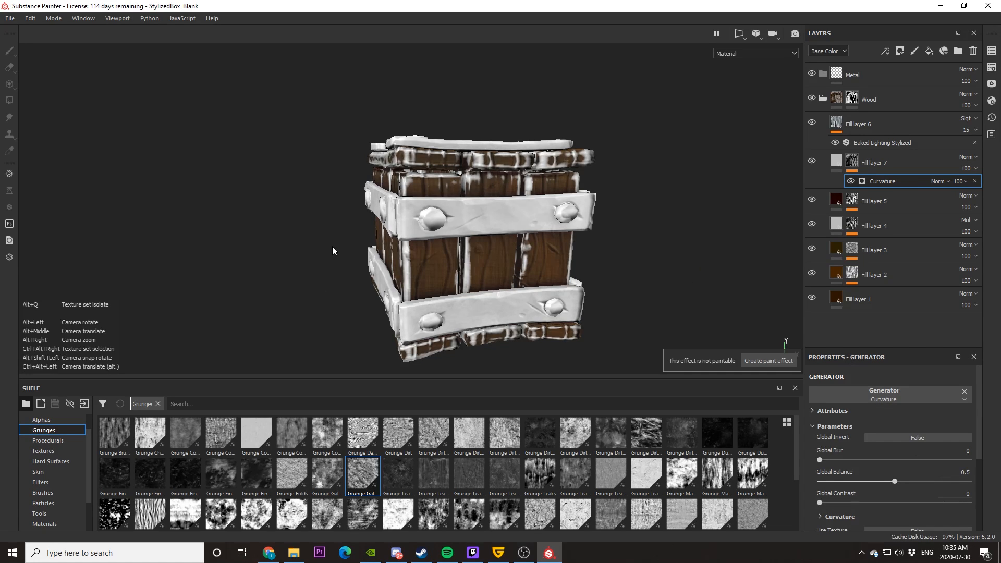
left_click(769, 360)
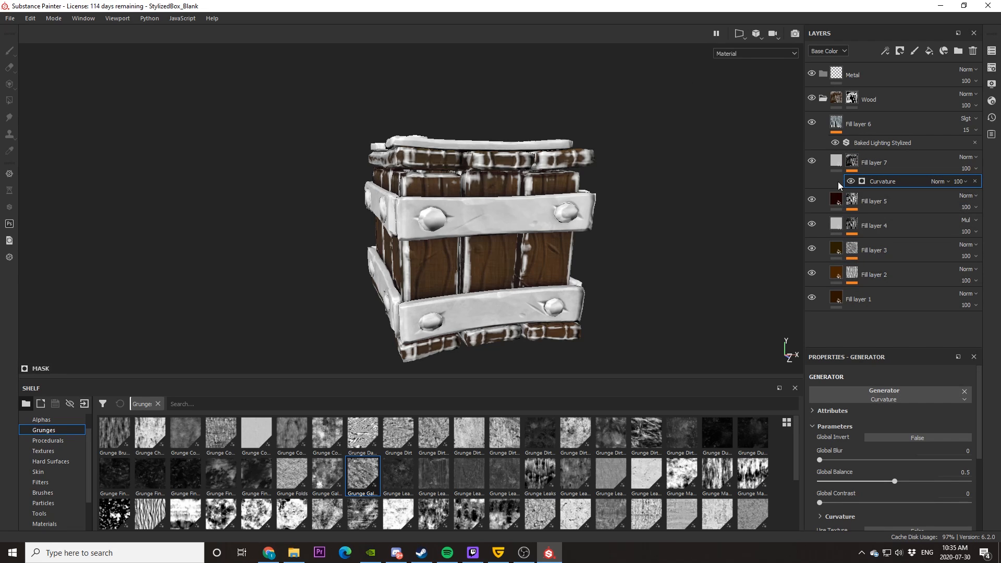
- Set Fill layer 7's base colour to a warm brown so the wood edges are highlighted
left_click(851, 249)
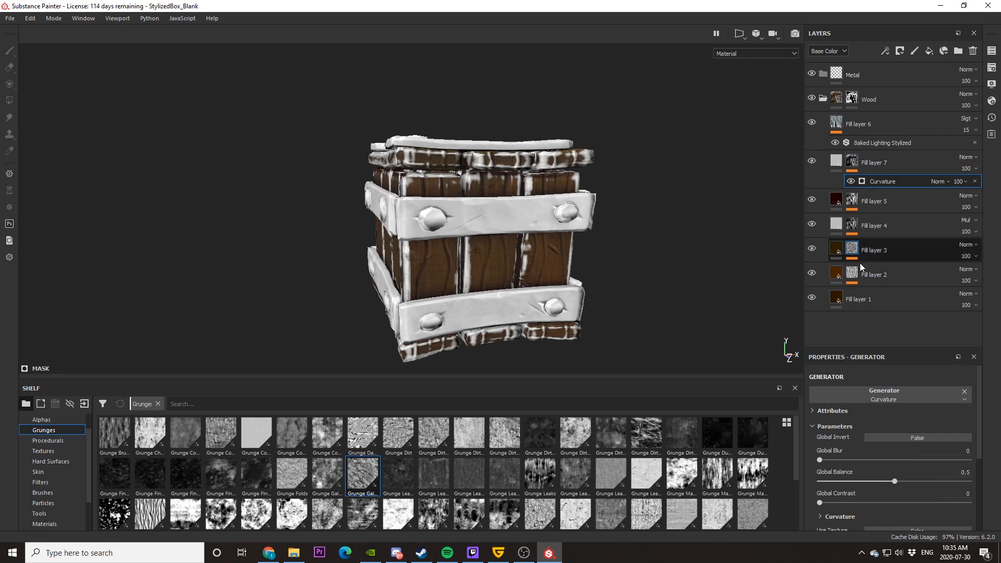
left_click(836, 161)
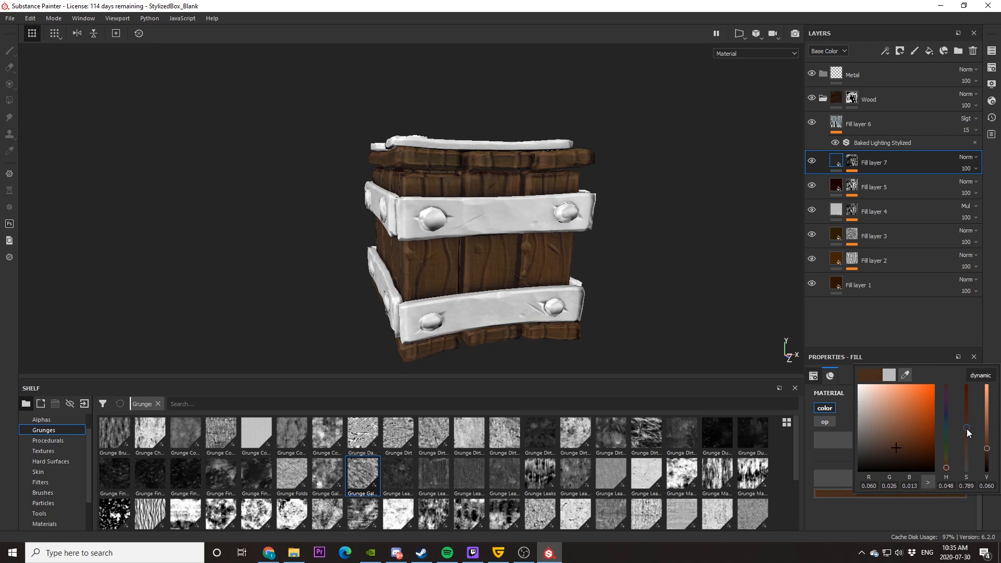
left_click_drag(966, 428, 966, 437)
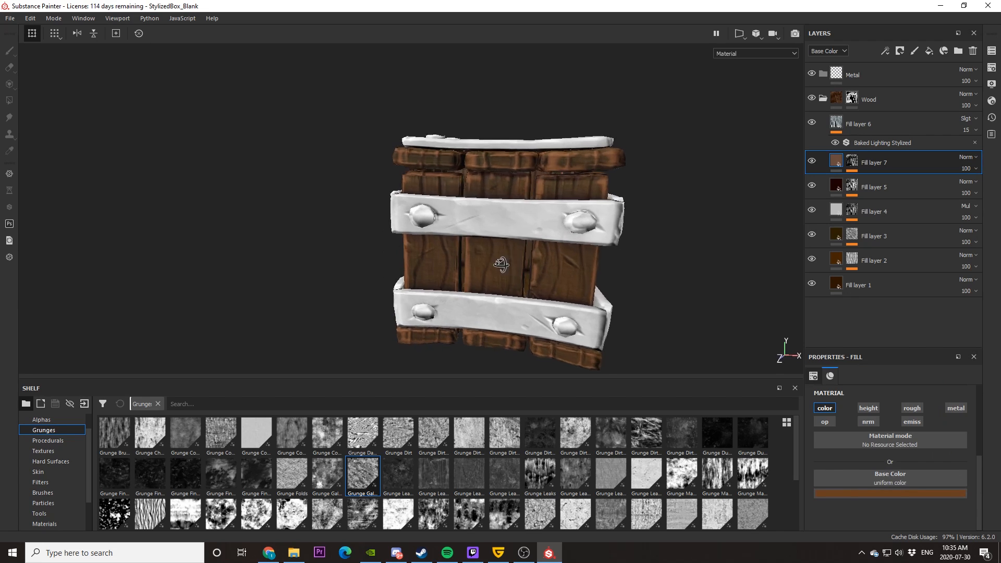
left_click_drag(502, 265, 696, 337)
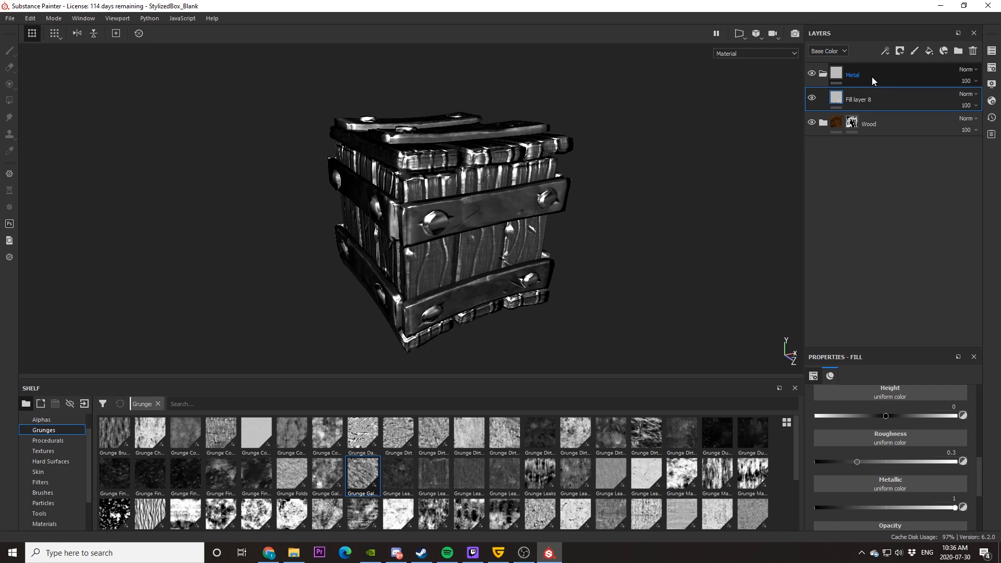
- Black-mask the Metal folder and polygon-fill the top and side bands white in mesh mode
right_click(852, 74)
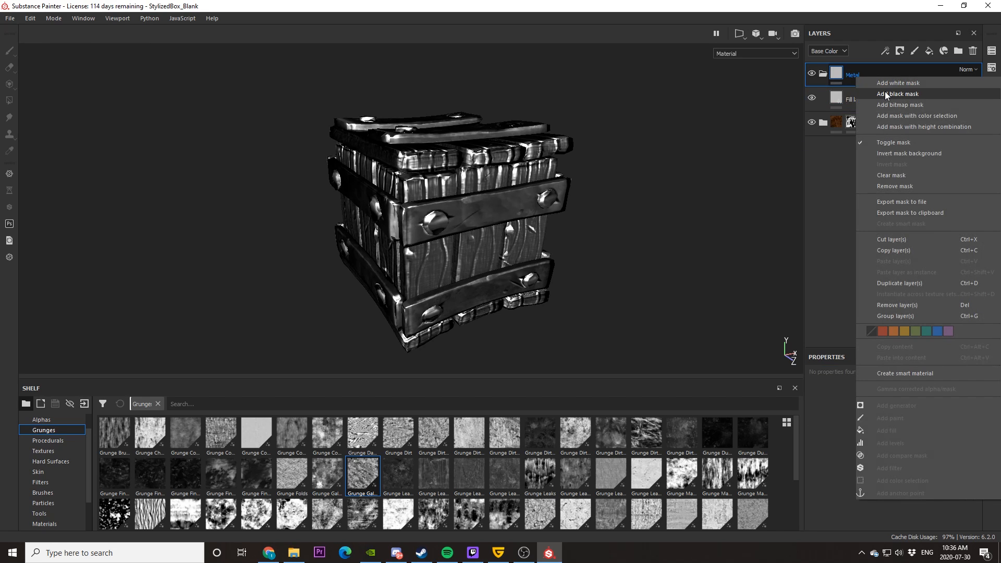
left_click(897, 94)
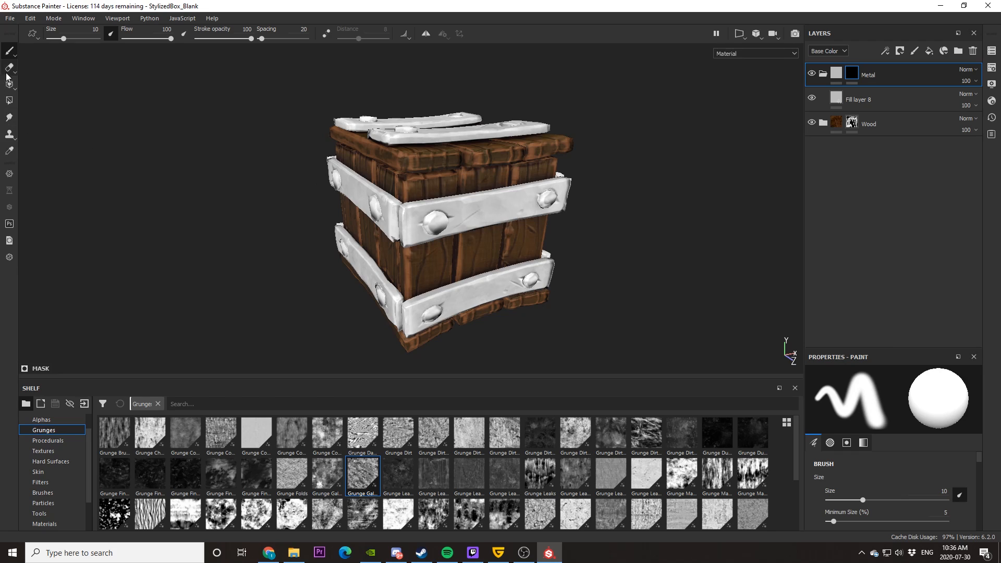
left_click(10, 83)
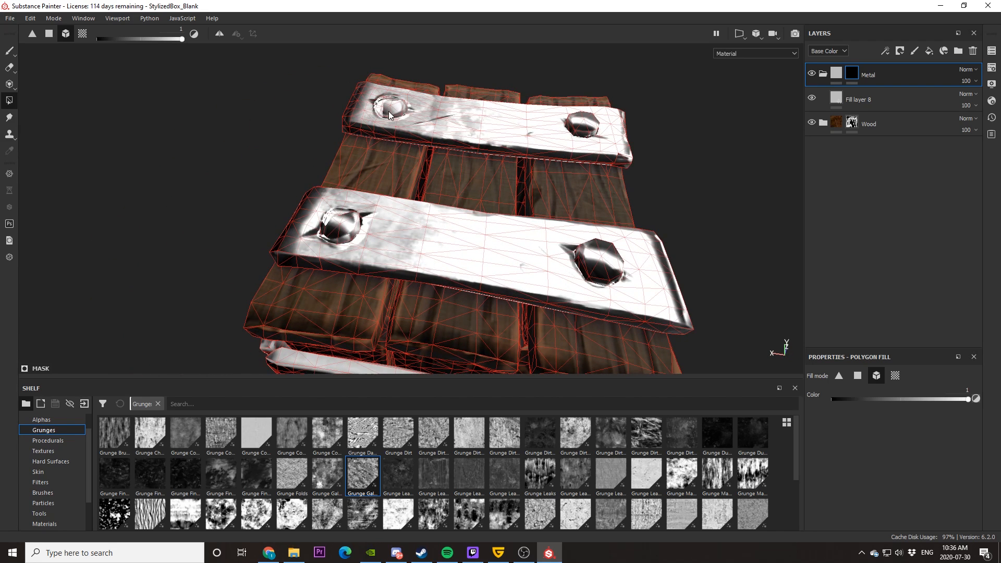
left_click_drag(389, 115, 479, 244)
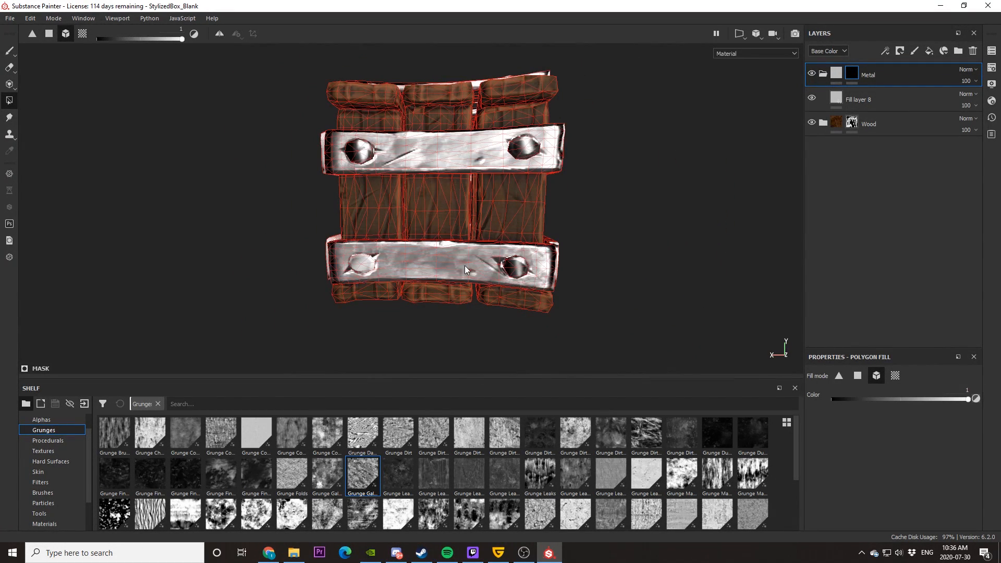
left_click_drag(466, 268, 460, 261)
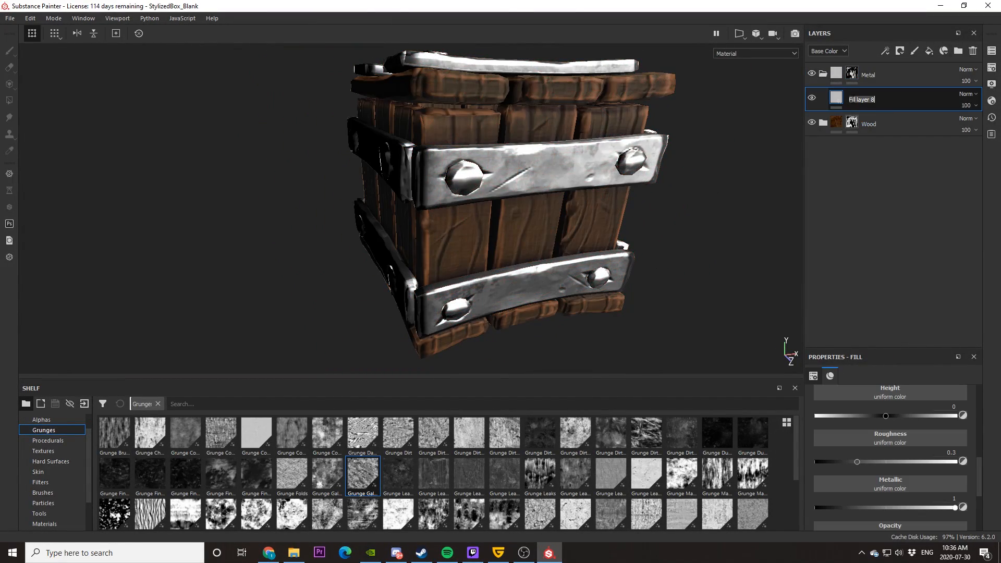
- Rename the plain metal fill to Base and add a black-masked fill layer above it
type("Base")
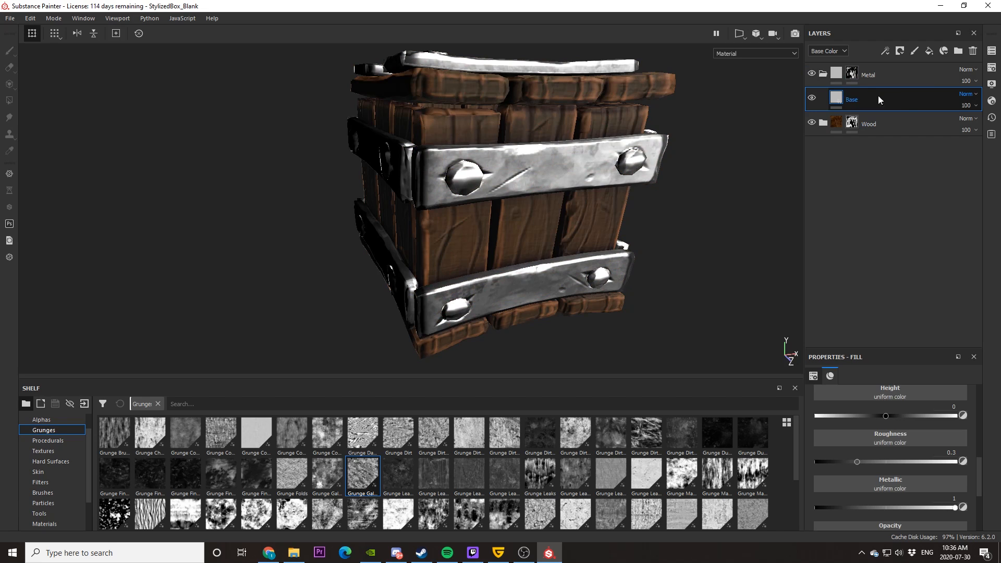
right_click(852, 99)
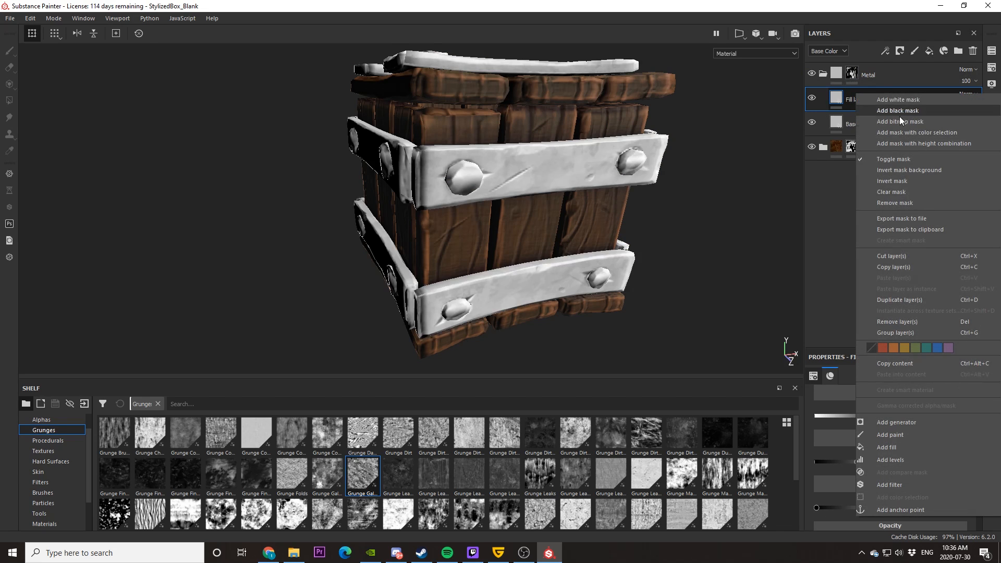
left_click(897, 109)
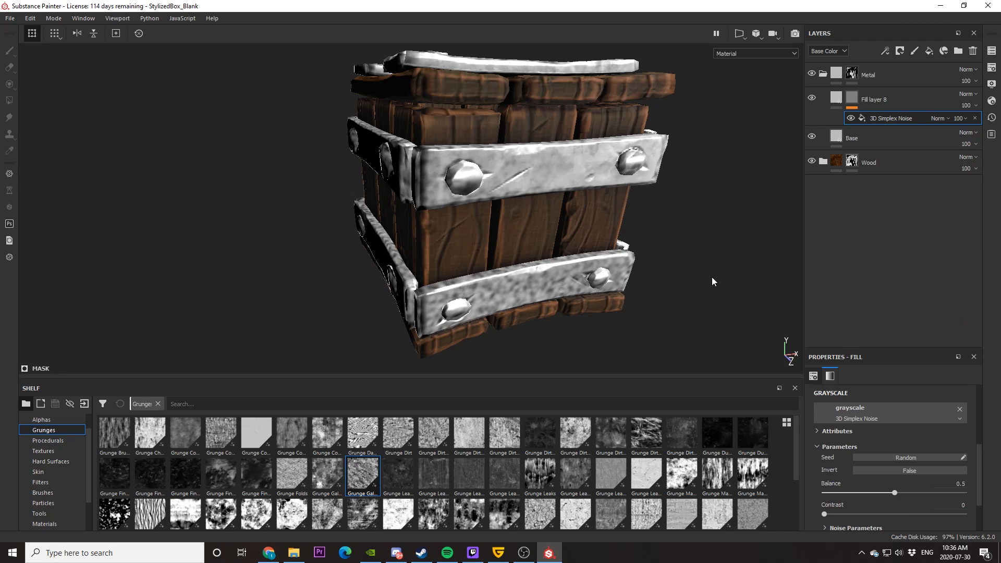
- Drive the new mask with 3D Simplex Noise at balance 0.72
left_click_drag(893, 493, 867, 493)
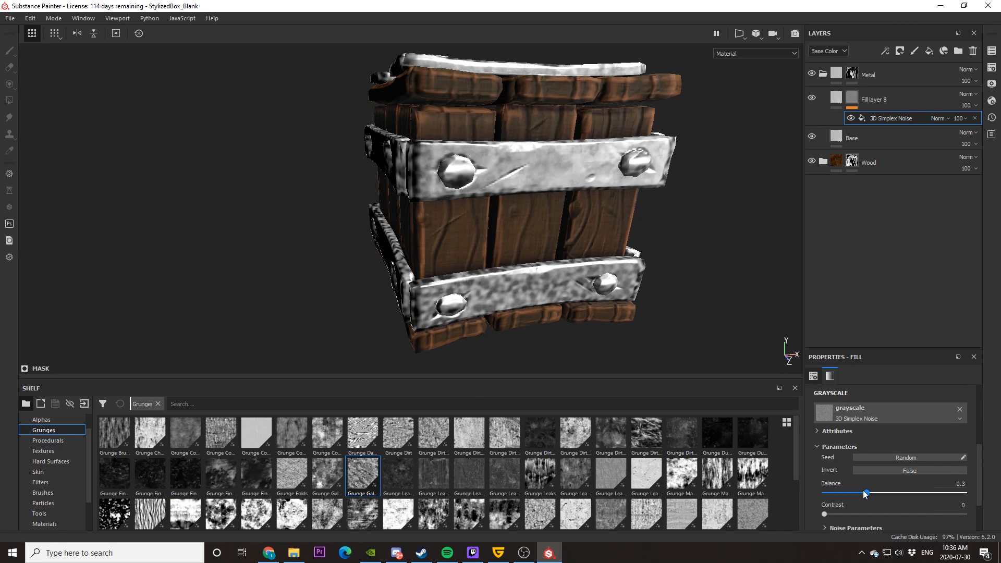
left_click_drag(866, 494, 925, 493)
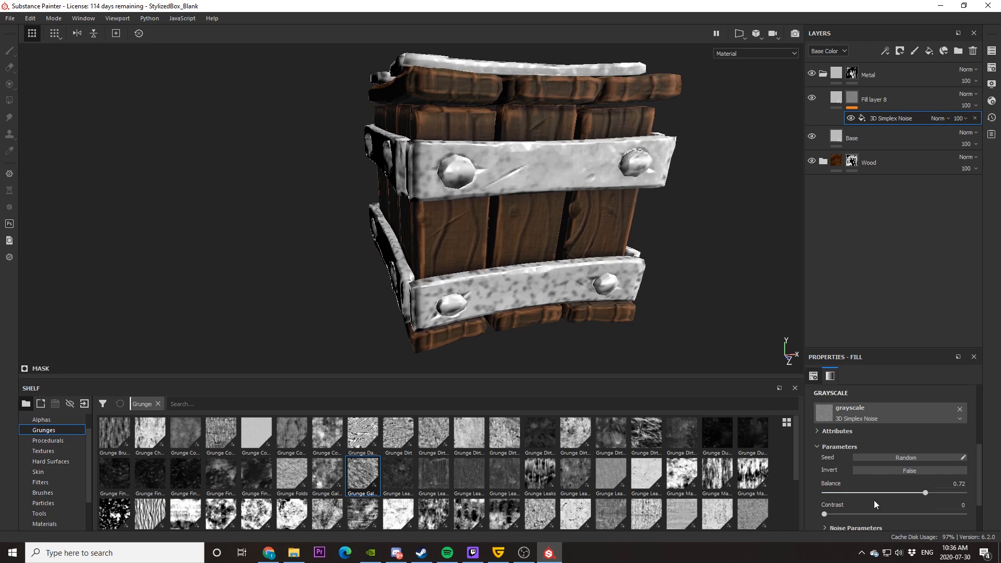
left_click(905, 457)
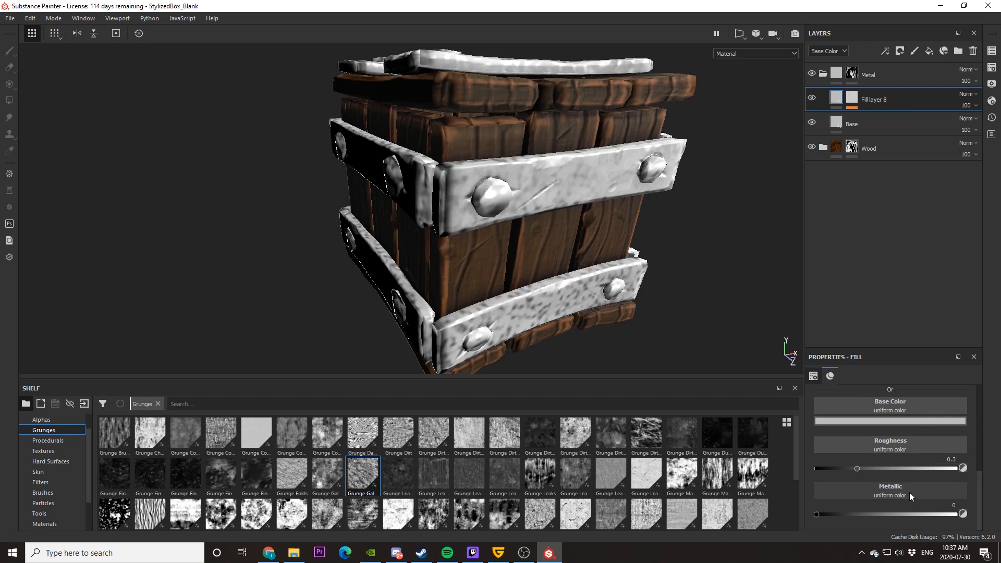
- Make the speckle layer fully metallic, roughness about 0.46, with a pale blue-grey tint
left_click_drag(857, 468, 896, 468)
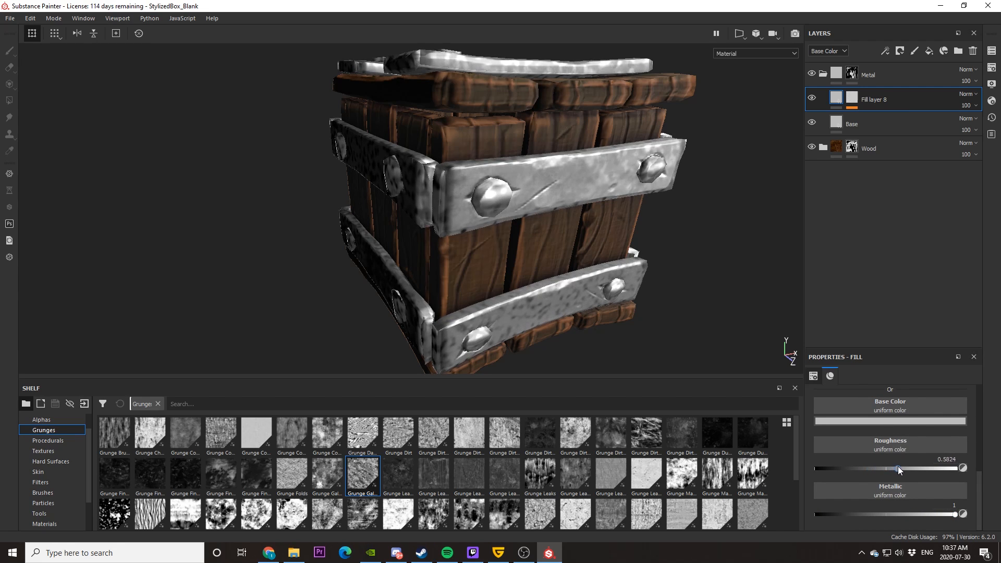
left_click_drag(895, 468, 914, 468)
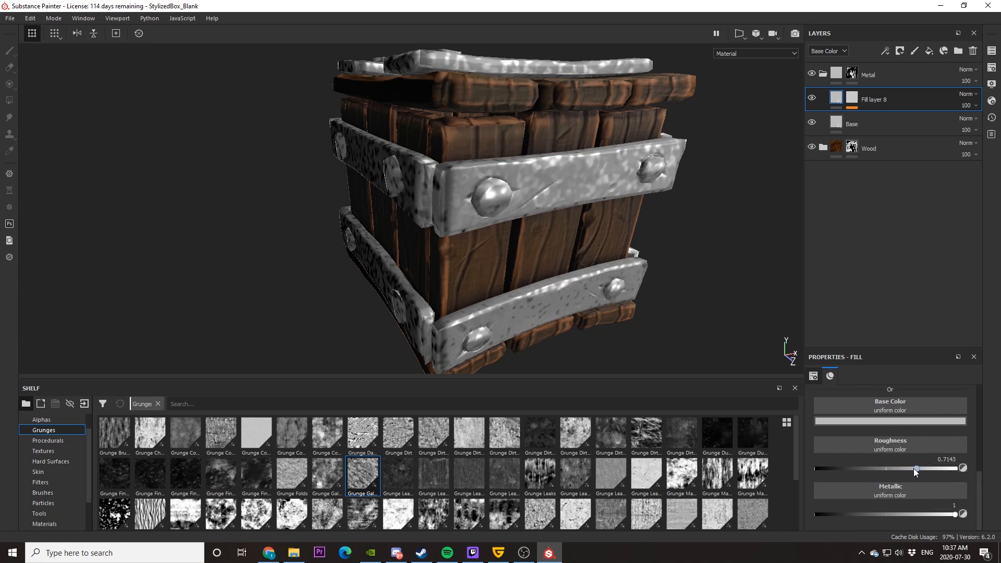
left_click_drag(914, 468, 880, 469)
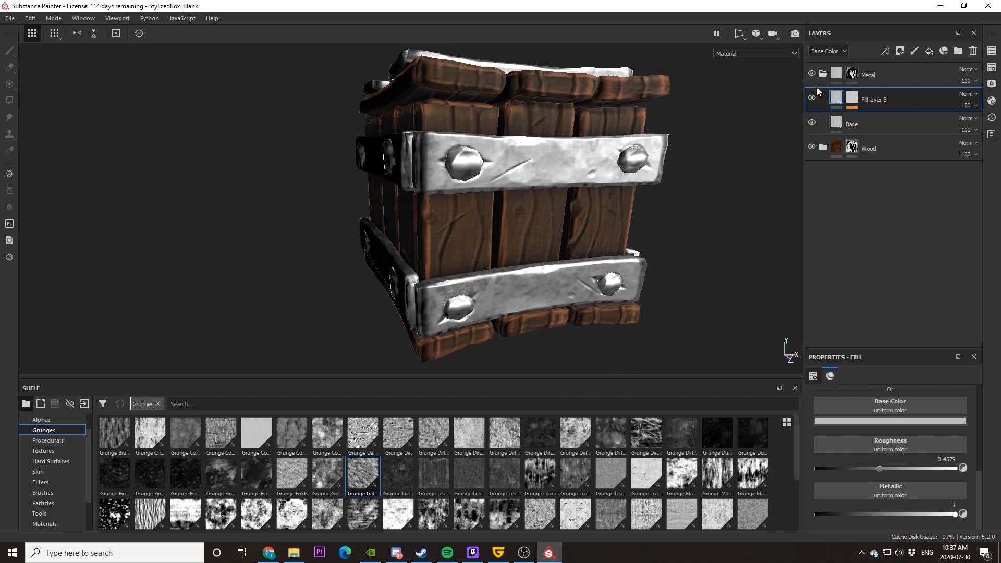
left_click(890, 406)
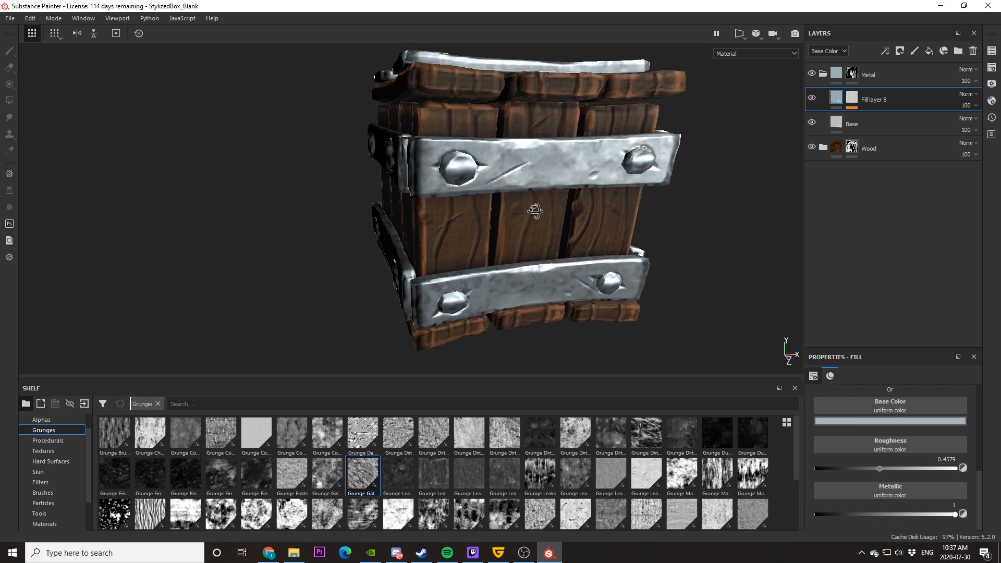
left_click_drag(535, 211, 582, 210)
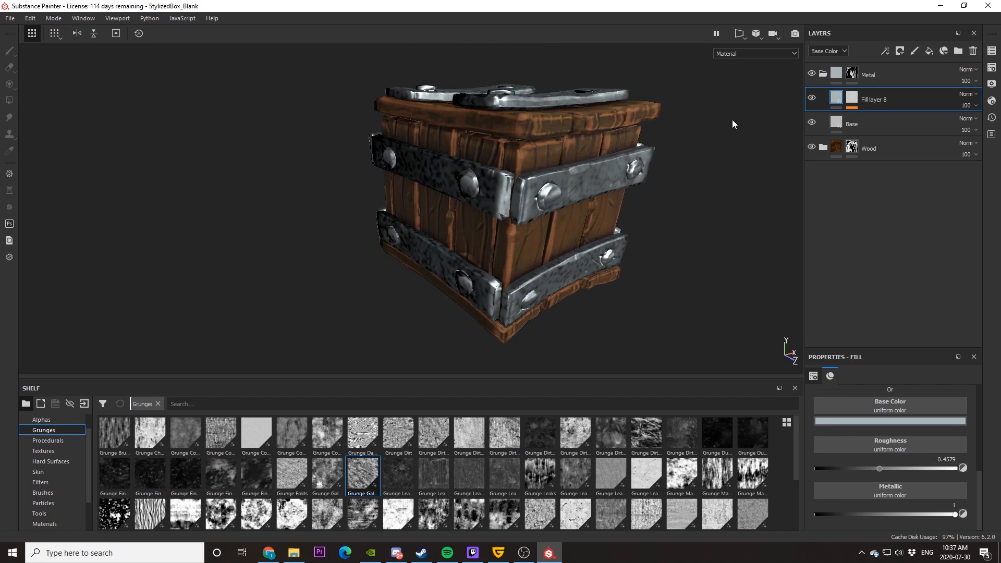
- Black-mask the new fill layer and drive the mask with an Ambient Occlusion generator
right_click(874, 99)
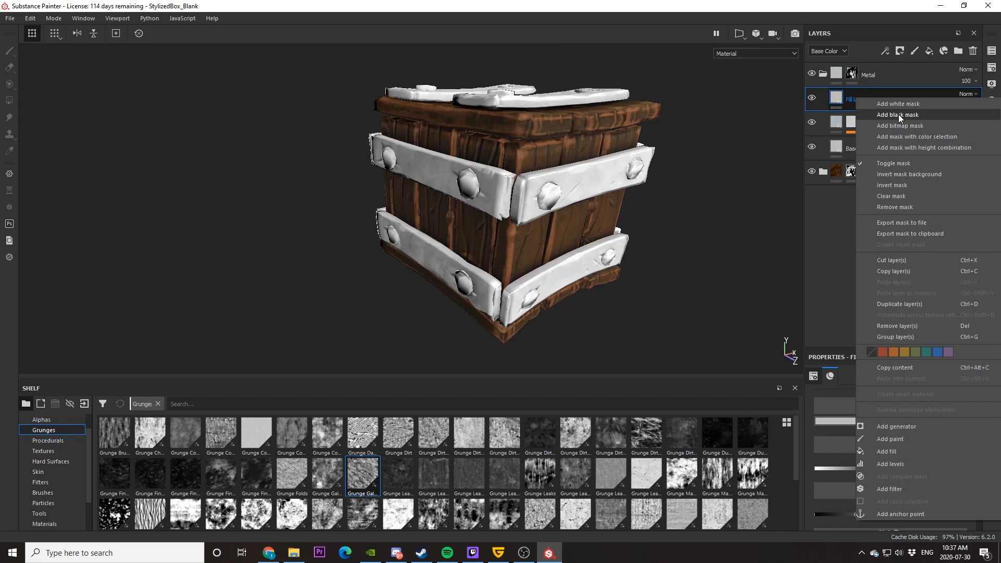
left_click(898, 115)
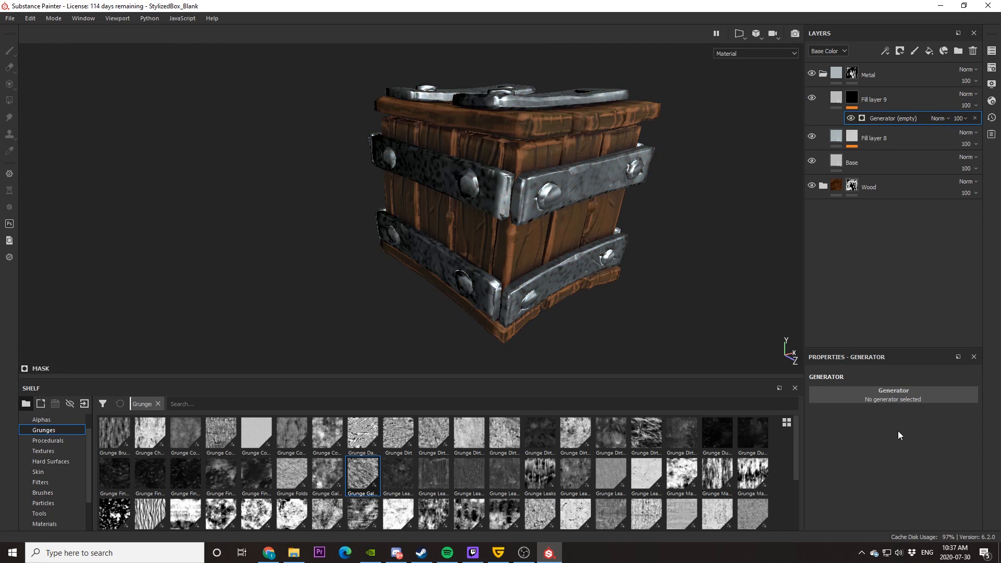
left_click(893, 399)
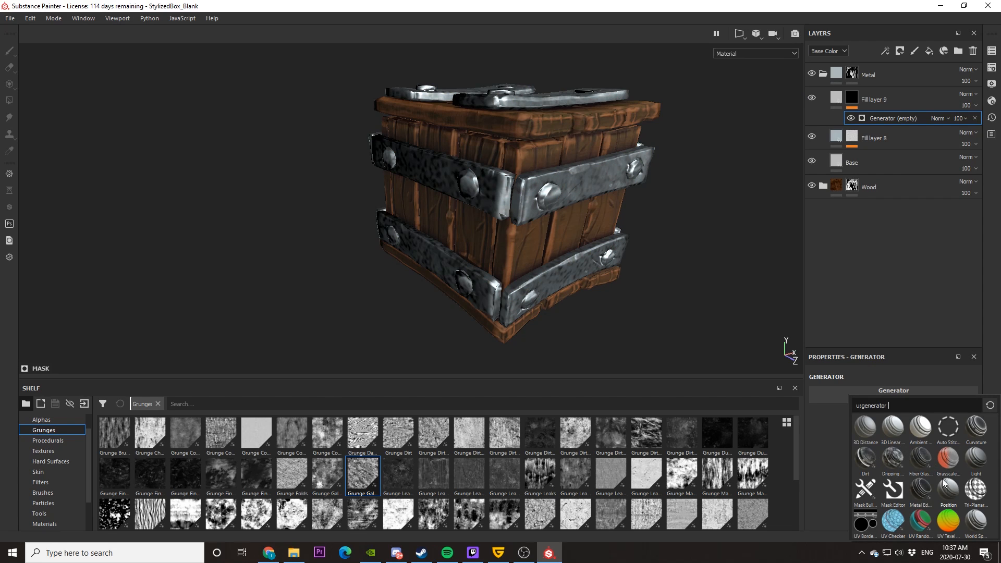
left_click(920, 428)
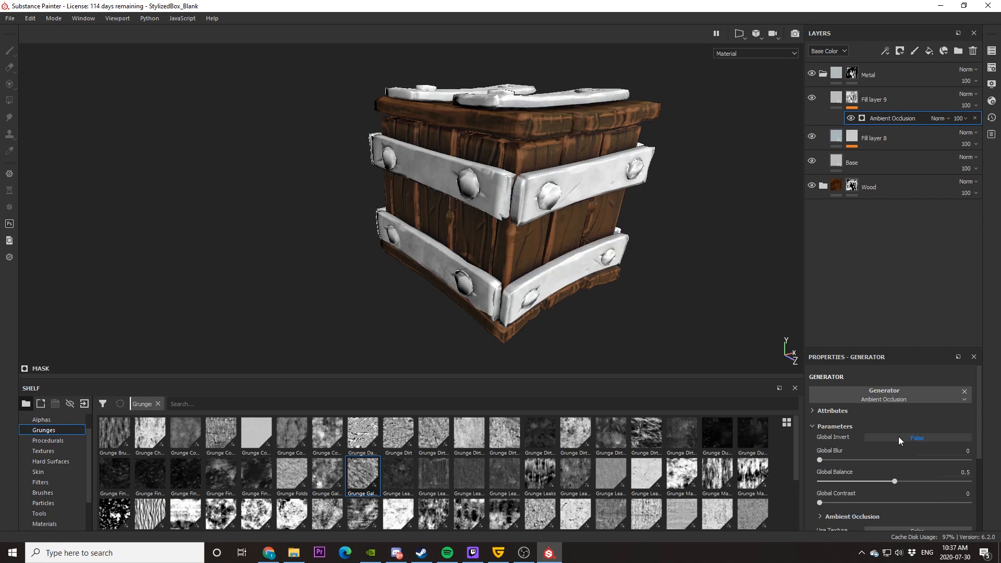
left_click(917, 436)
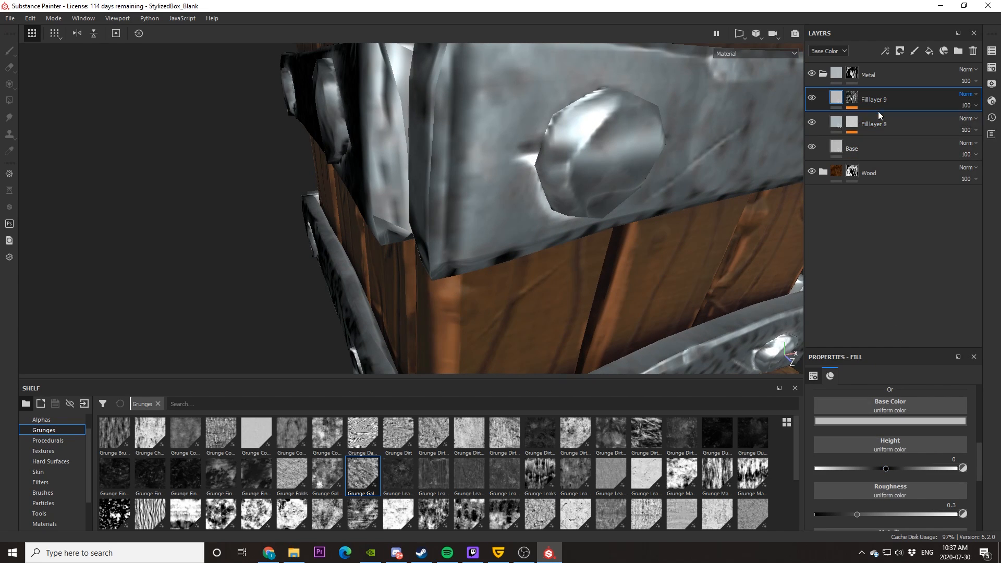
- Set Fill layer 9 to black with roughness 1 so the bands get dark worn edges
left_click(812, 99)
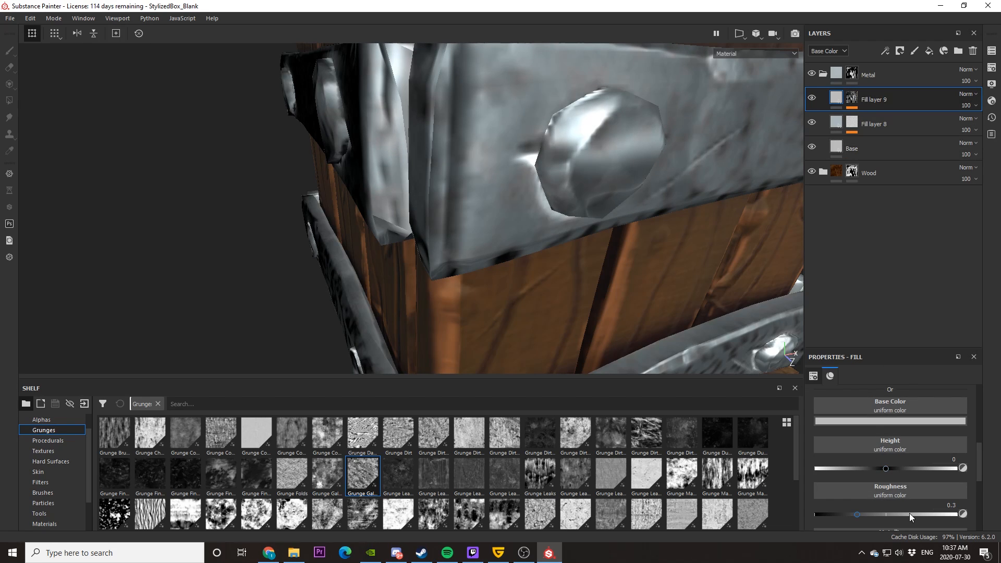
left_click_drag(857, 515, 960, 514)
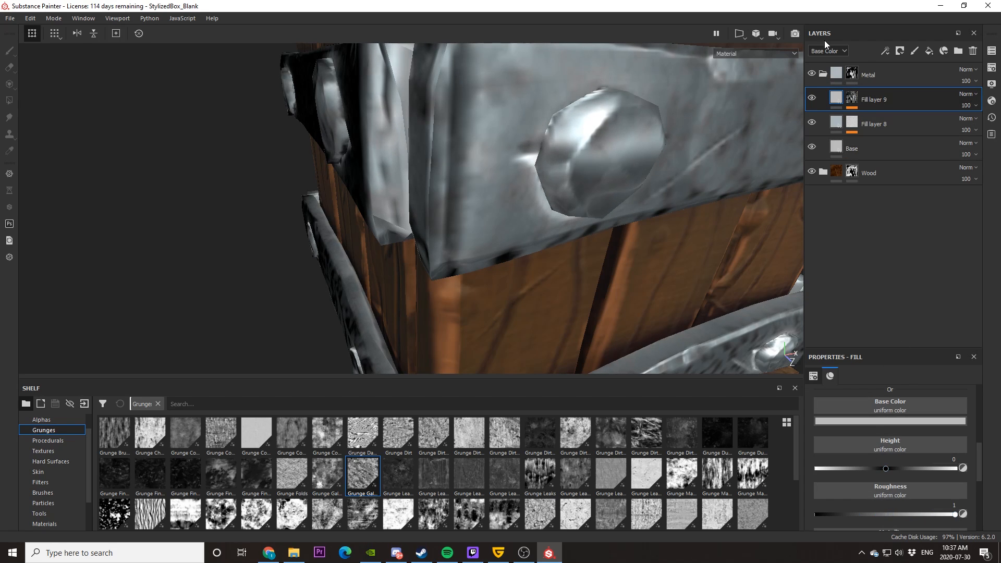
left_click(889, 406)
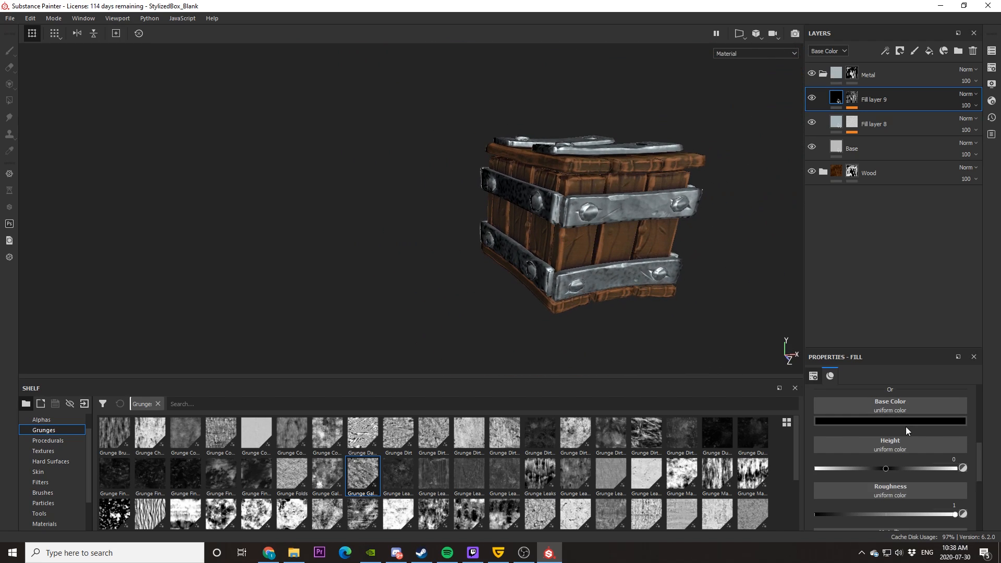
scroll("down", 3)
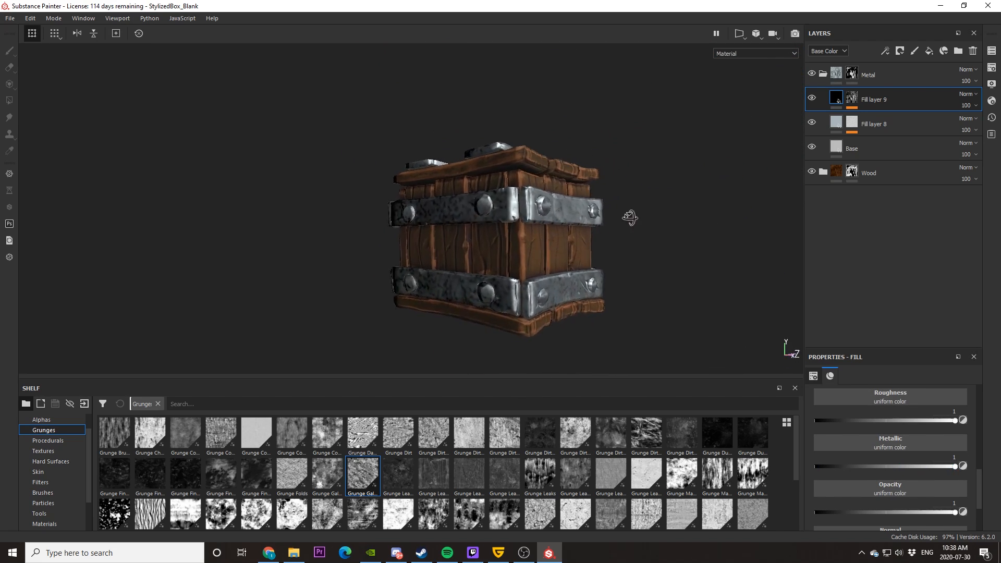
left_click_drag(629, 216, 463, 246)
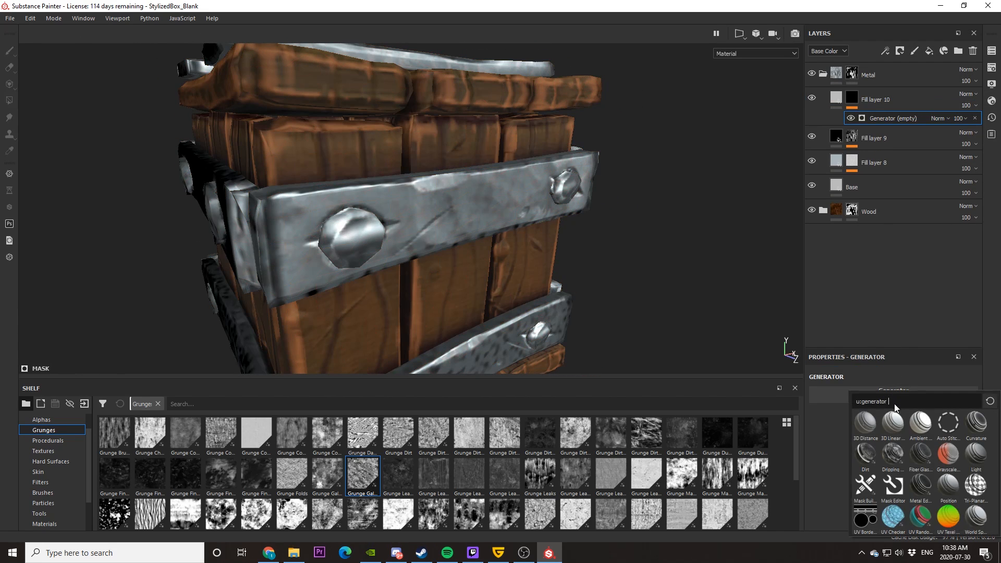
- Mask Fill layer 10 with a Dirt generator, roughness about 0.75, dark red base colour
left_click(865, 458)
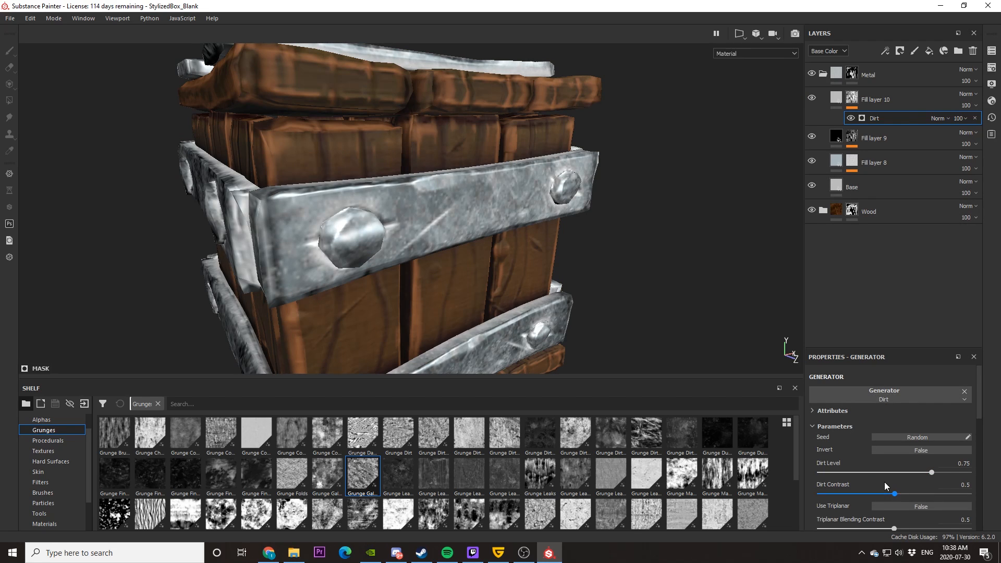
left_click(875, 99)
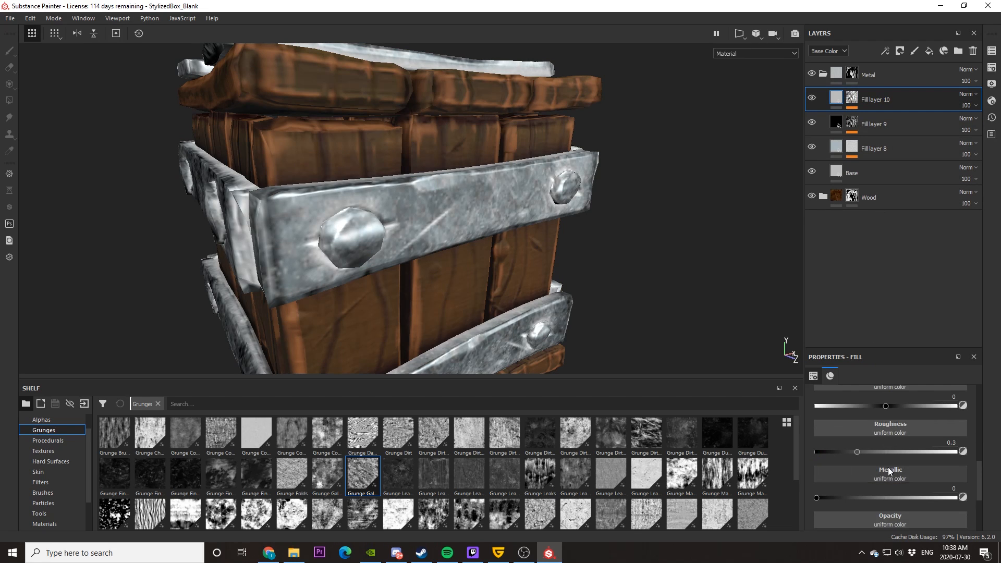
left_click_drag(857, 451, 929, 451)
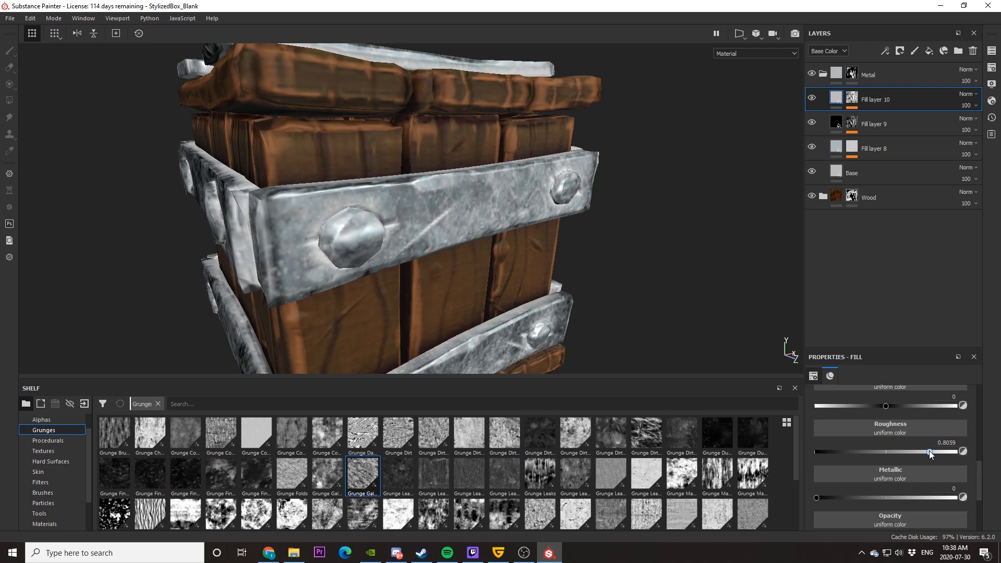
left_click_drag(930, 452, 919, 451)
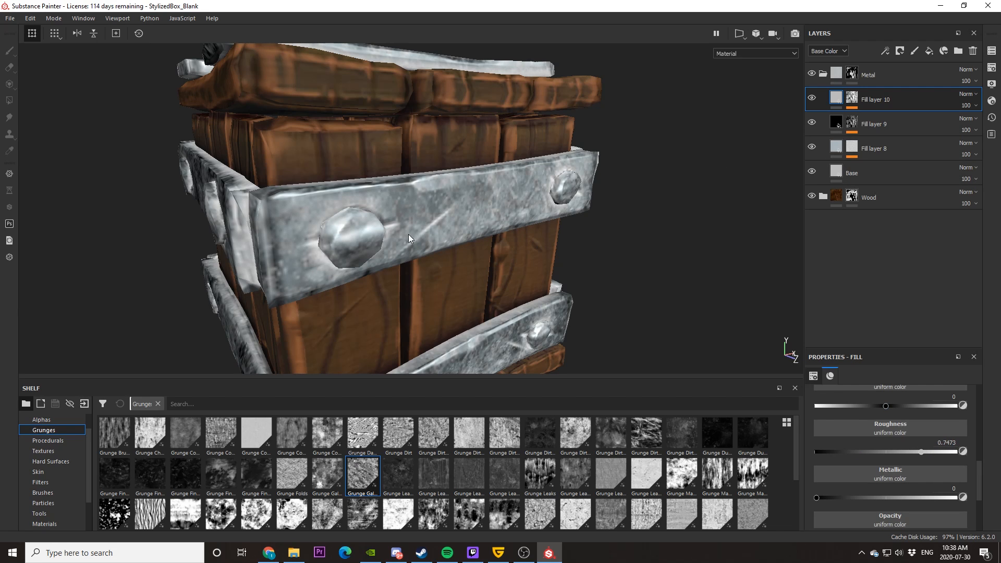
left_click_drag(409, 237, 451, 242)
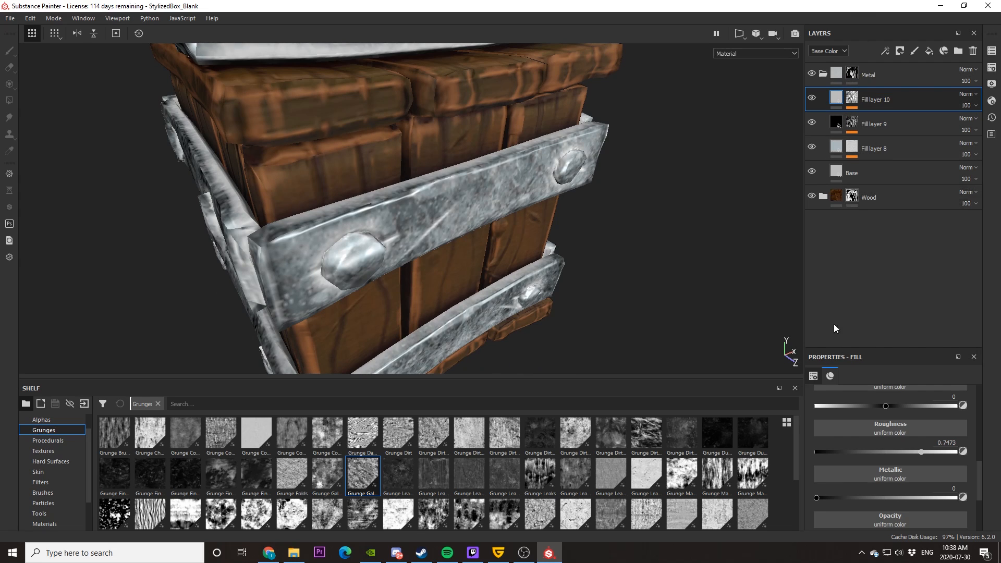
left_click(889, 406)
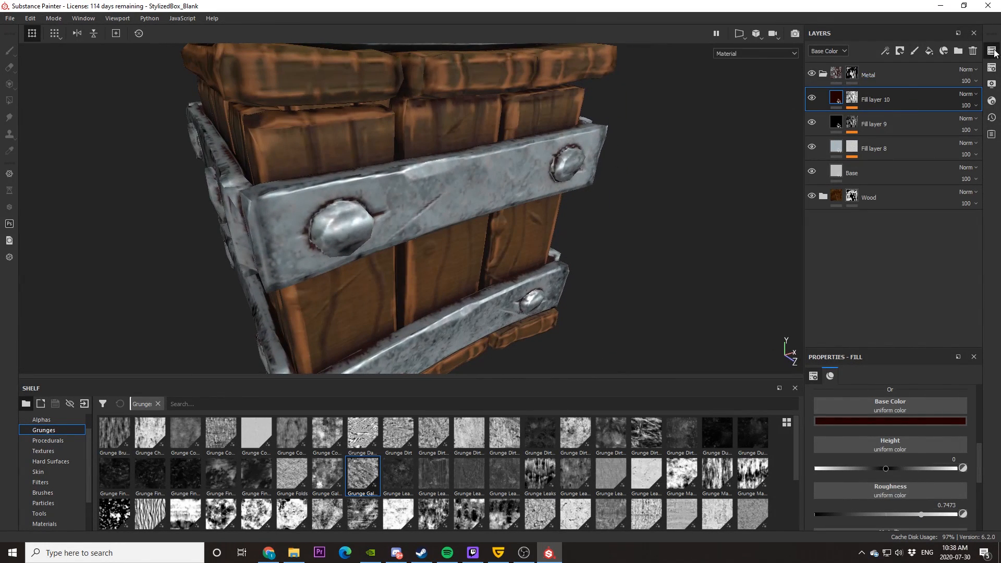
- Change the texture set size from 1024 to 2048 in Texture Set Settings
left_click(992, 51)
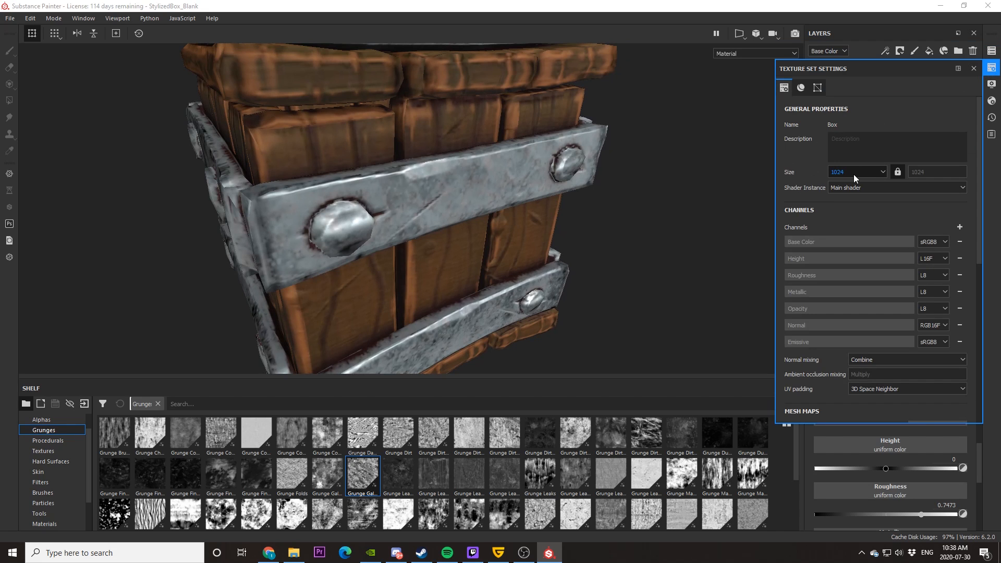
left_click(880, 171)
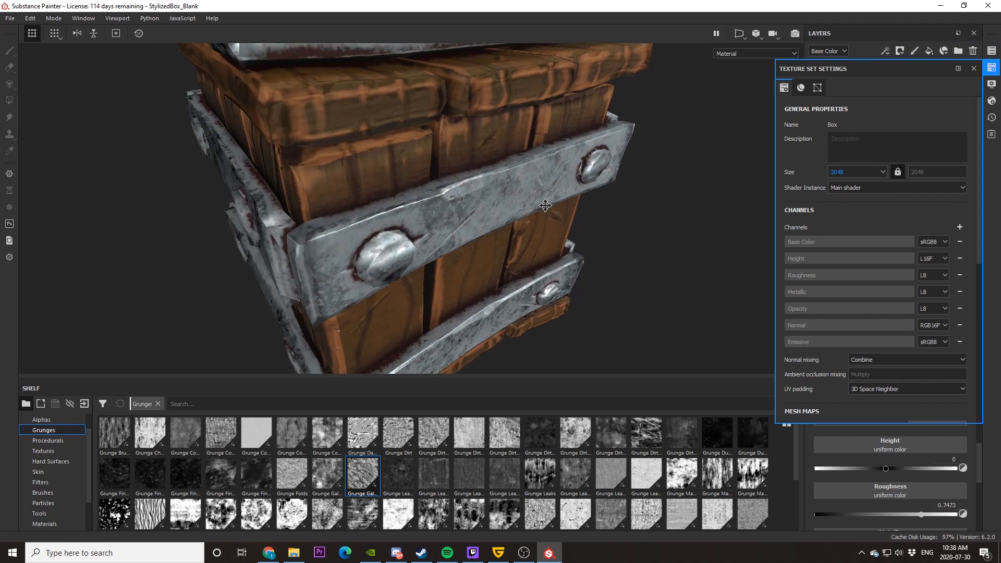
left_click_drag(545, 206, 478, 166)
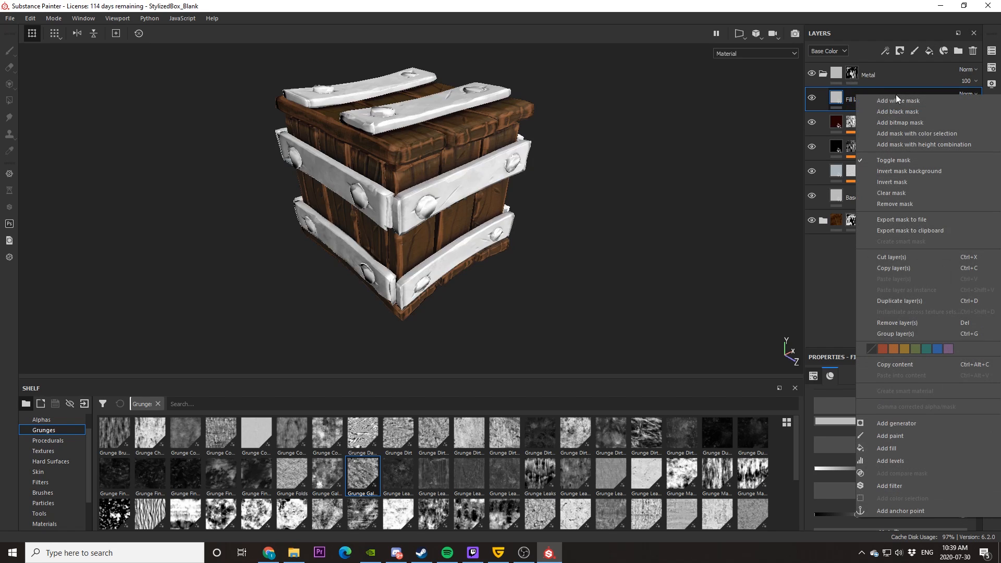
- Give Fill layer 11 a Baked Lighting Stylized filter in Soft light at 56 opacity
left_click(889, 485)
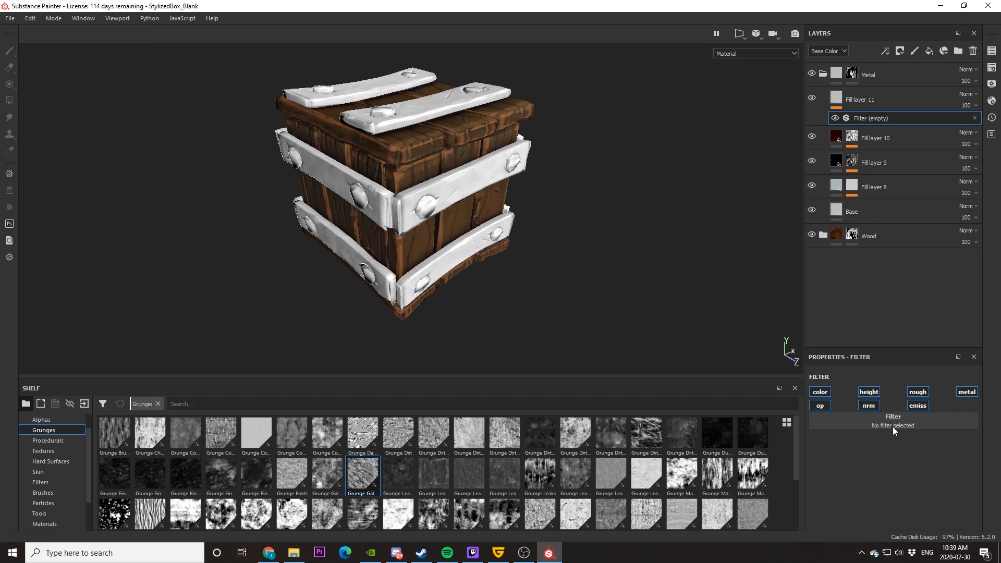
left_click(892, 426)
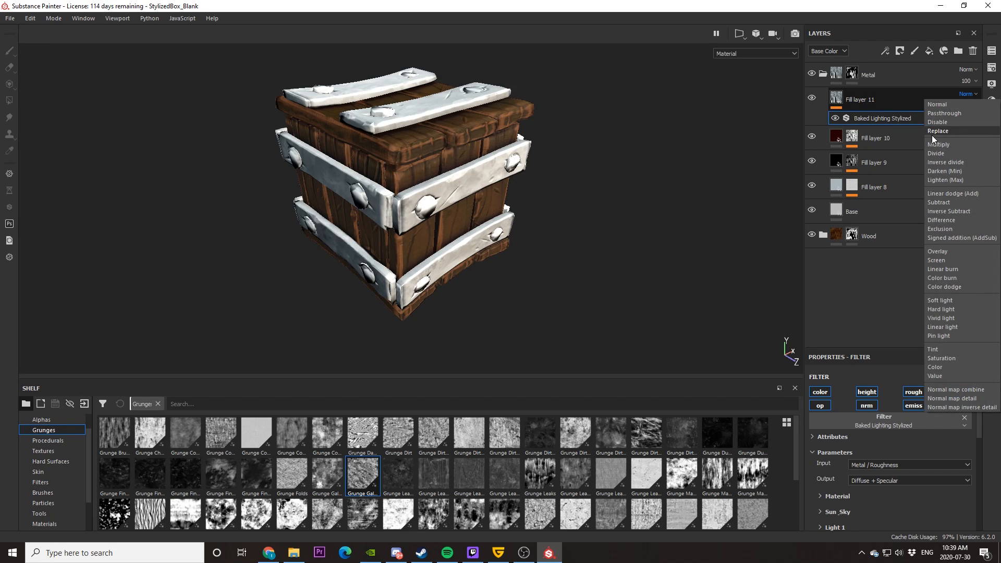
mouse_move(940, 300)
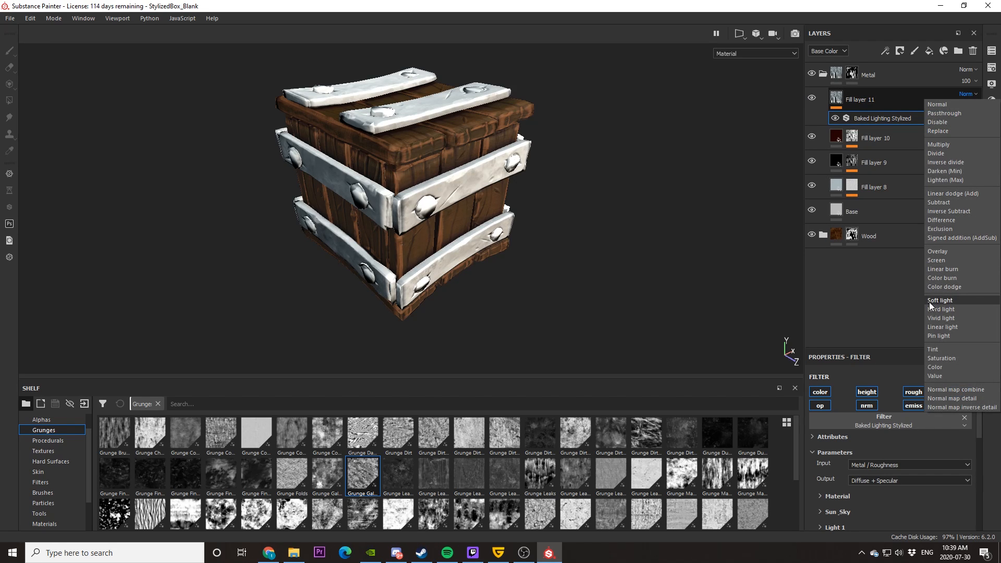
left_click(940, 300)
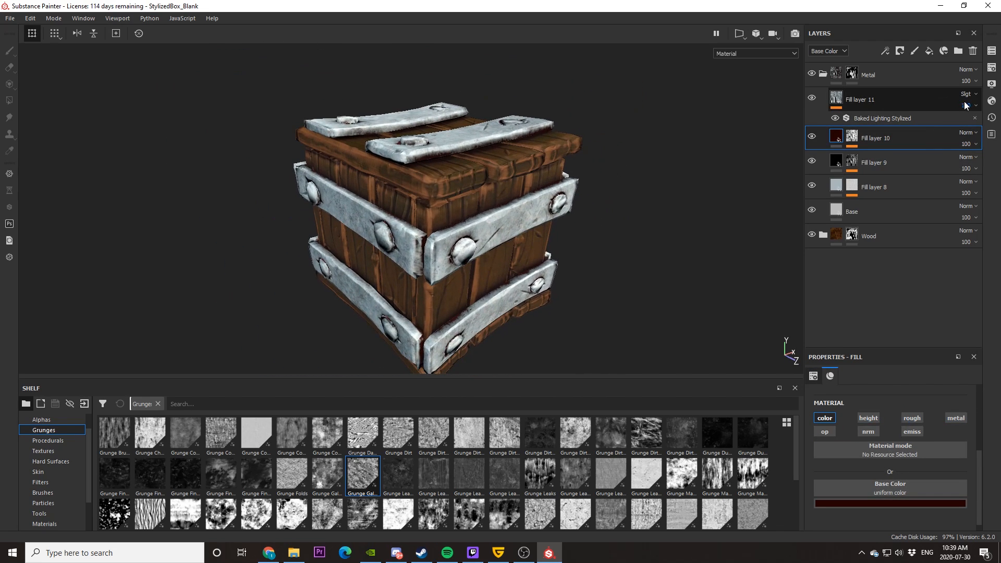
left_click_drag(969, 106, 989, 124)
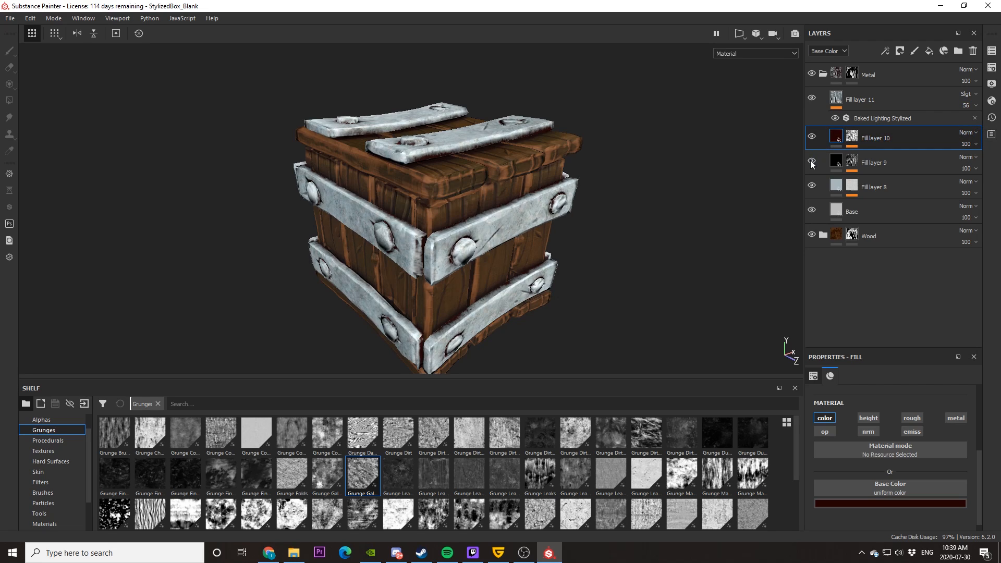
left_click(813, 163)
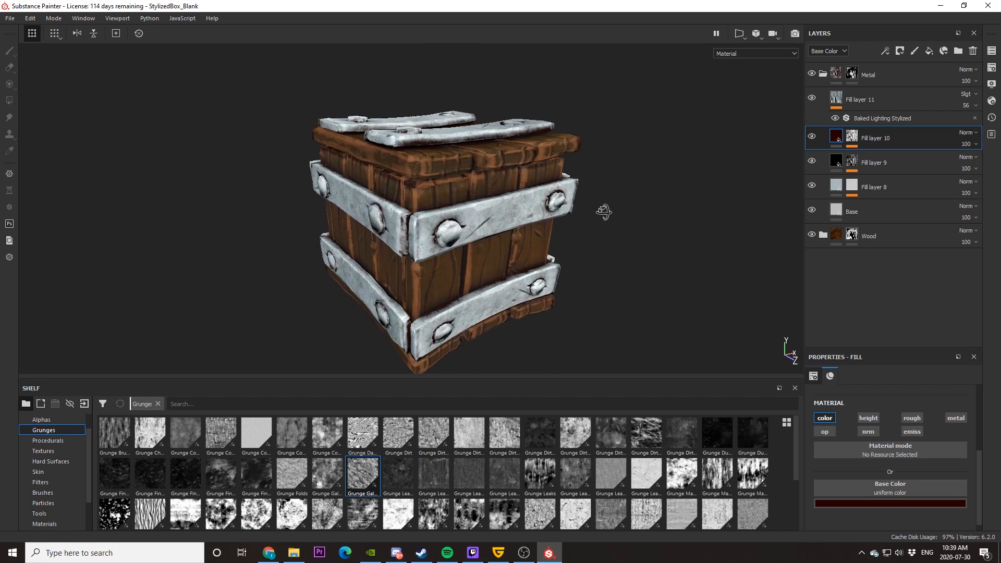
- Toggle Fill layer 11 off and on to confirm the baked lighting brightens the bands and bolts
left_click(812, 99)
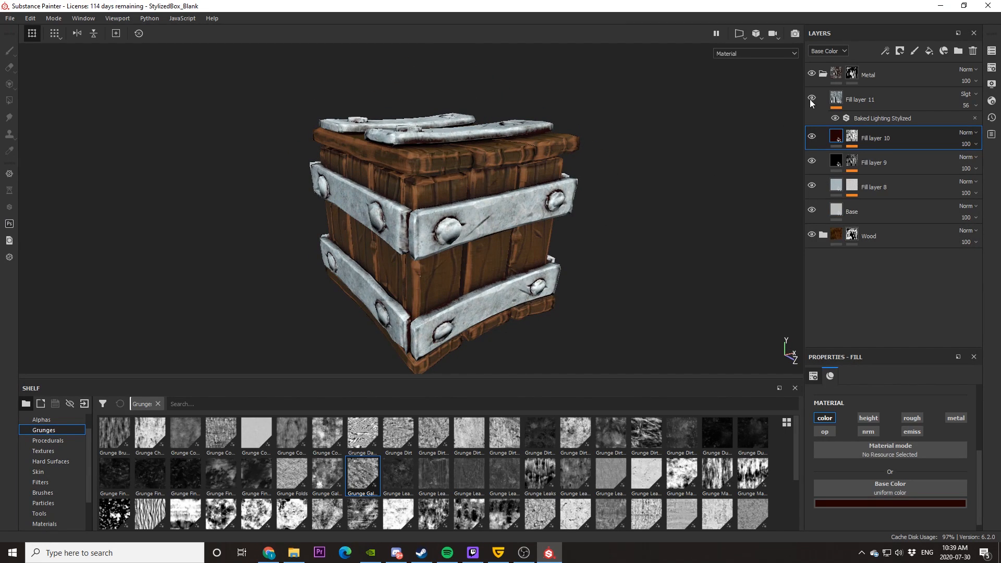
left_click(812, 99)
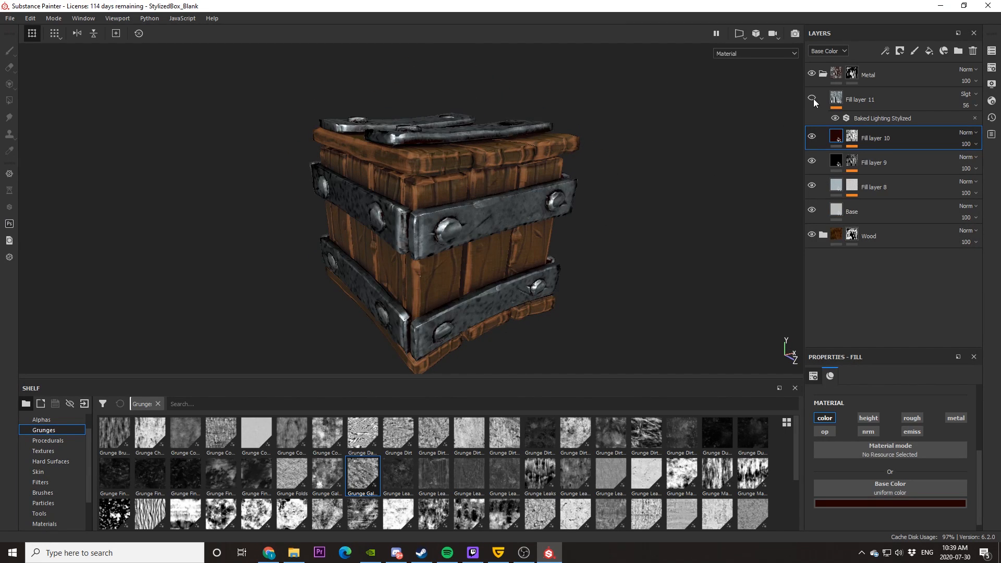
left_click(883, 118)
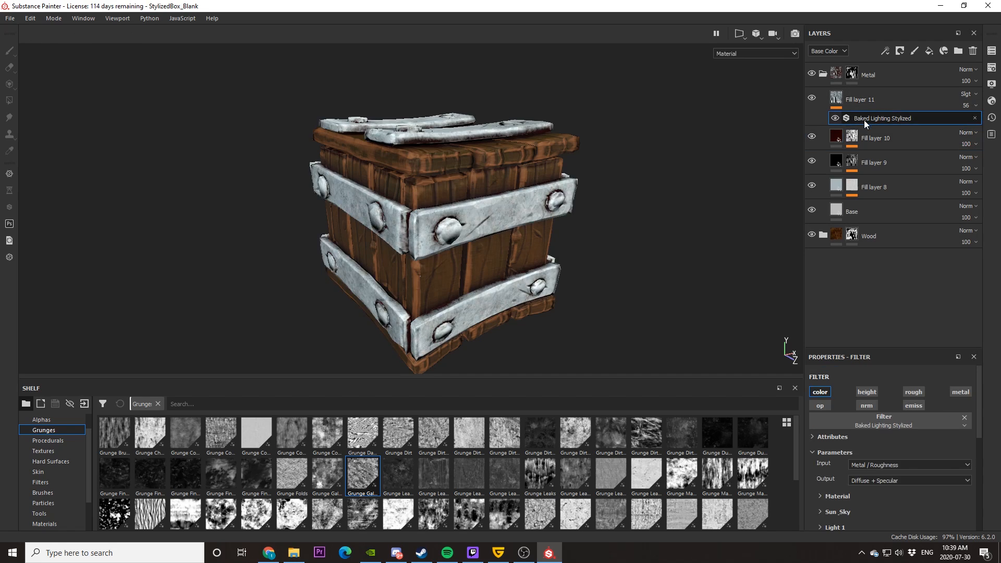
left_click(835, 99)
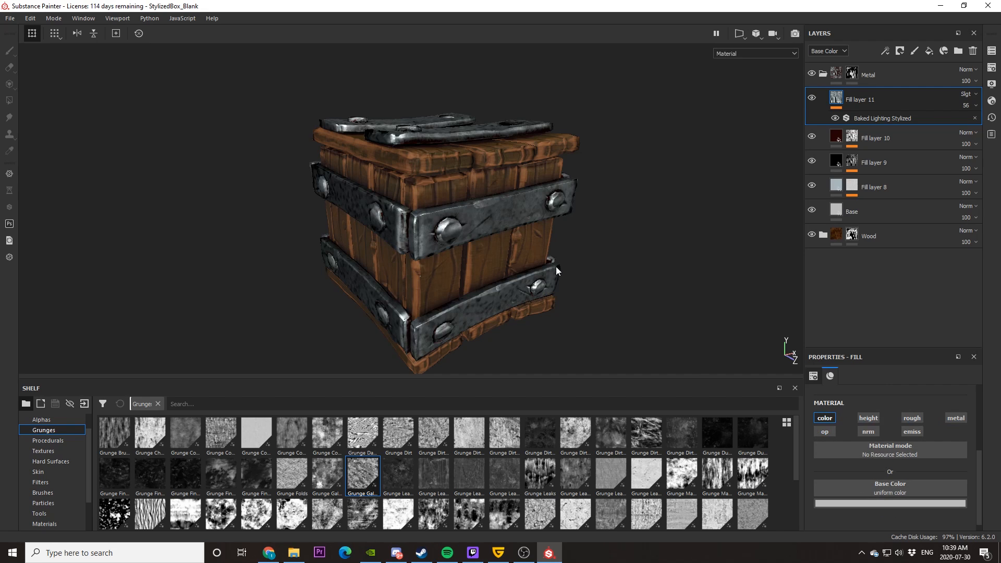
left_click(812, 97)
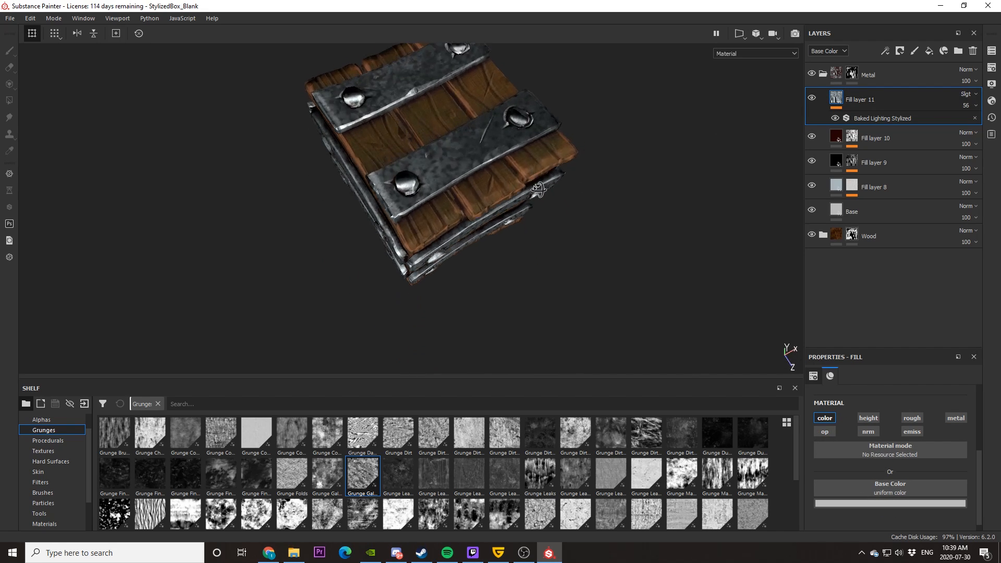
left_click_drag(536, 189, 354, 192)
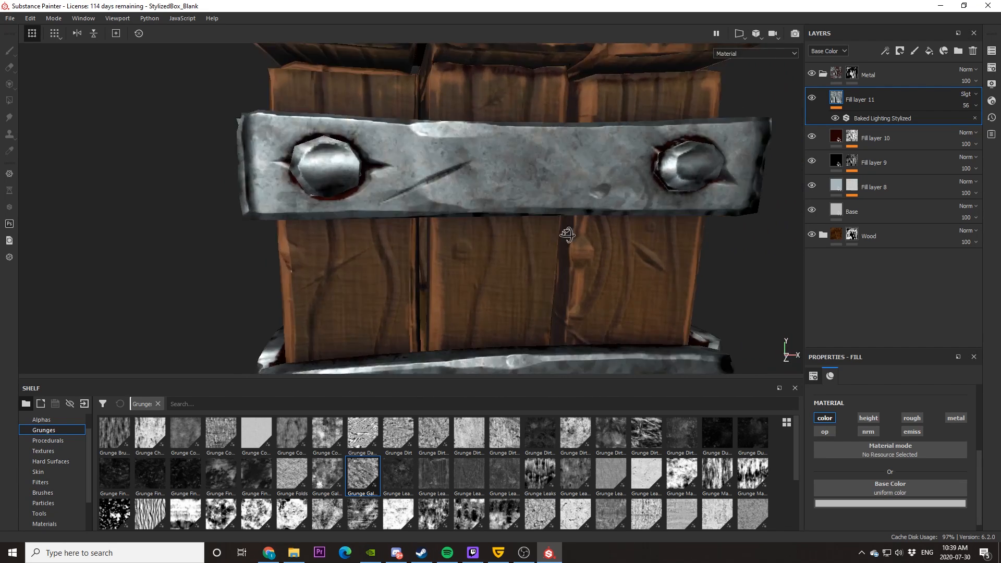
- Orbit and zoom around the finished crate to inspect it, then switch to the OBS recorder window
left_click_drag(567, 233, 511, 247)
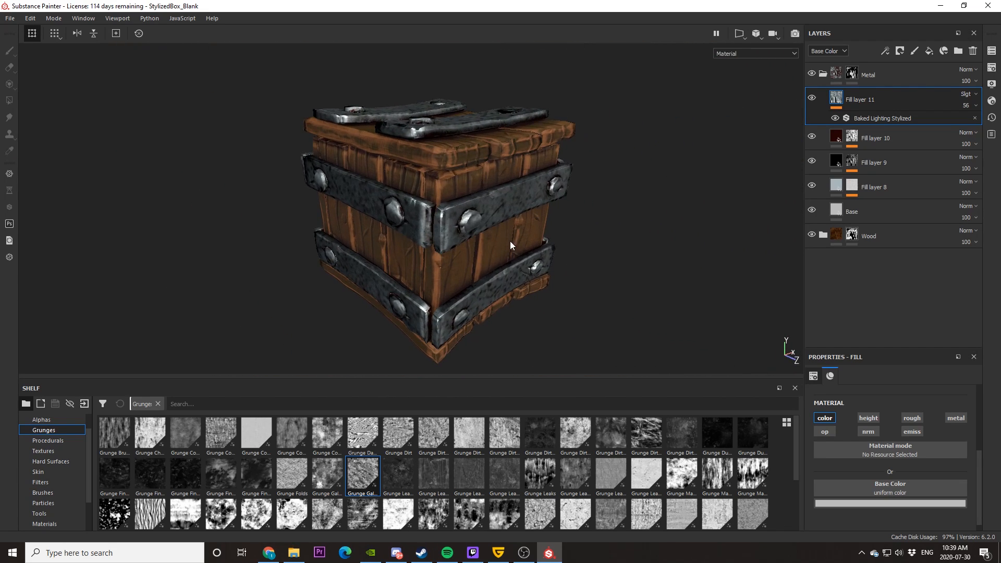
left_click_drag(511, 246, 490, 241)
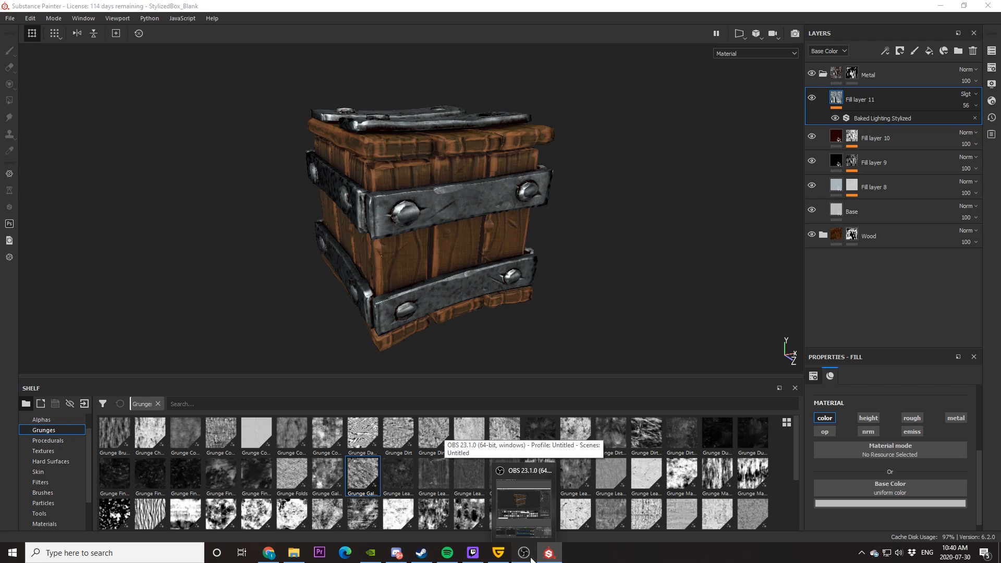
left_click(524, 553)
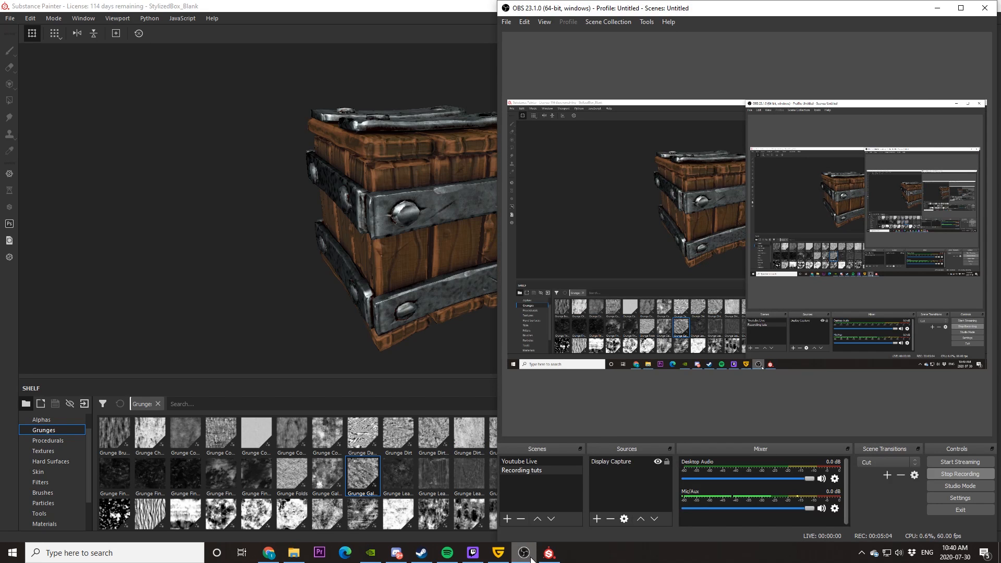